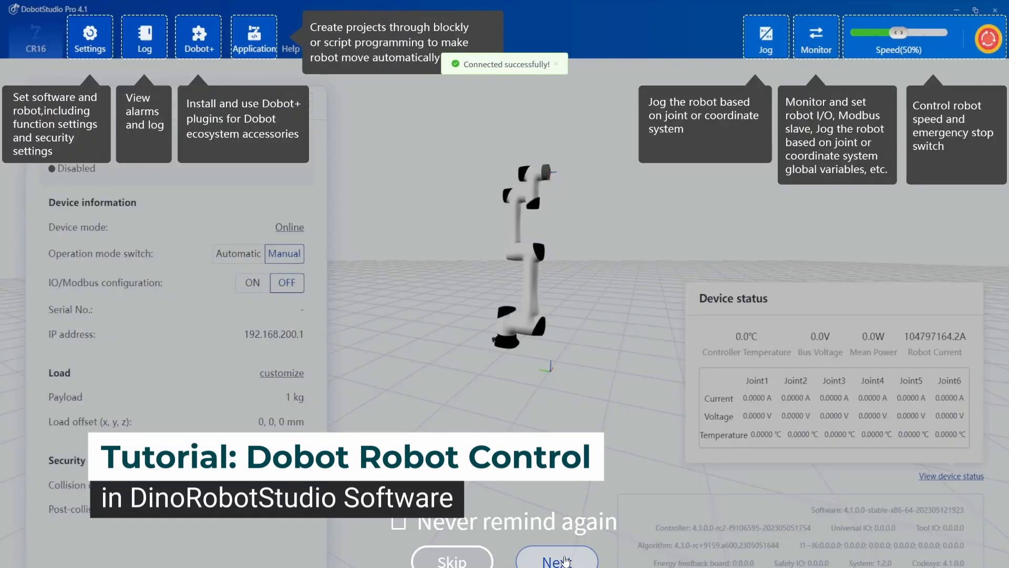
# Save the EtherNet/IP bus setting in DobotStudio Pro's Communication settings.
pyautogui.click(557, 561)
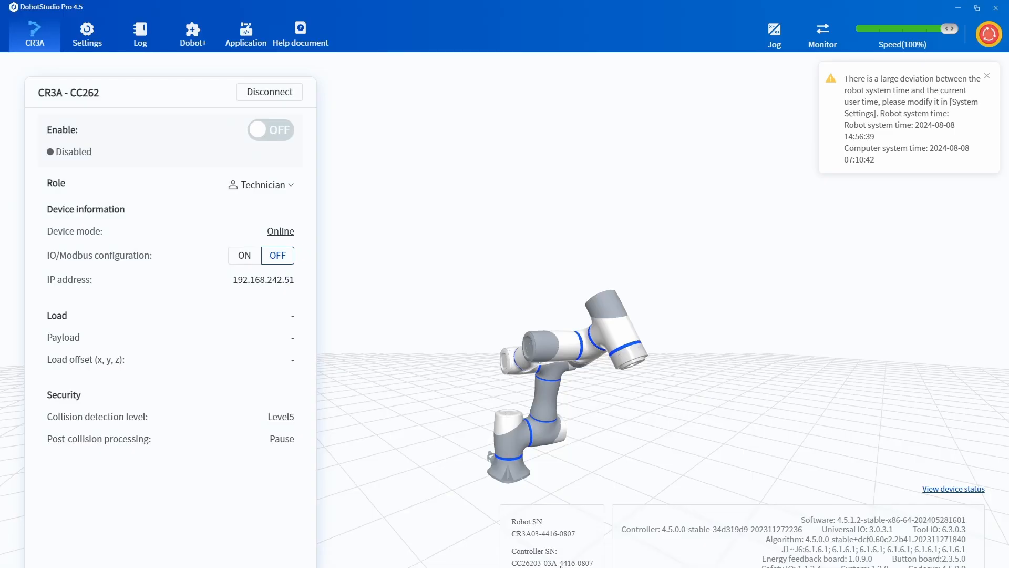
pyautogui.click(87, 34)
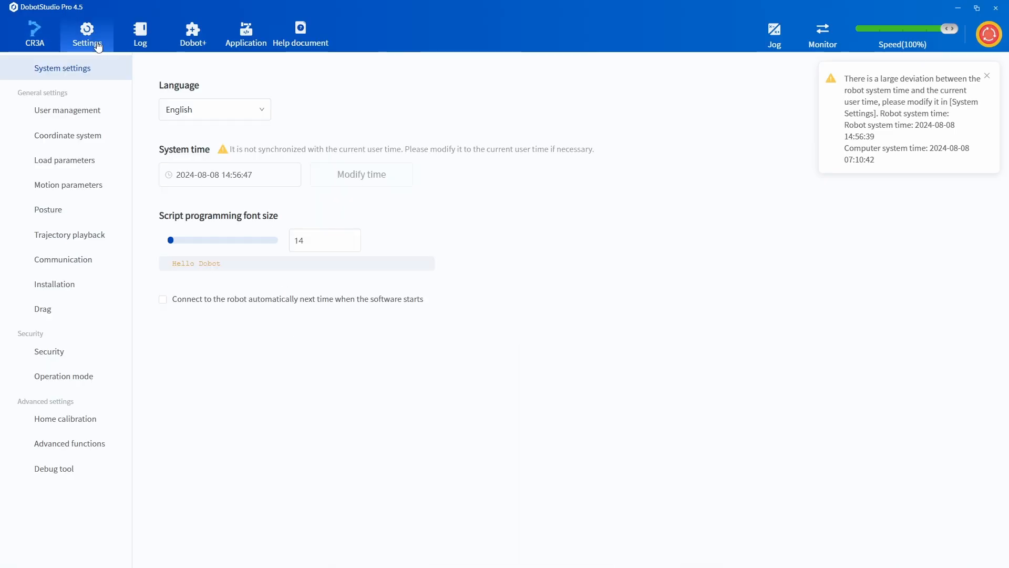
pyautogui.click(63, 259)
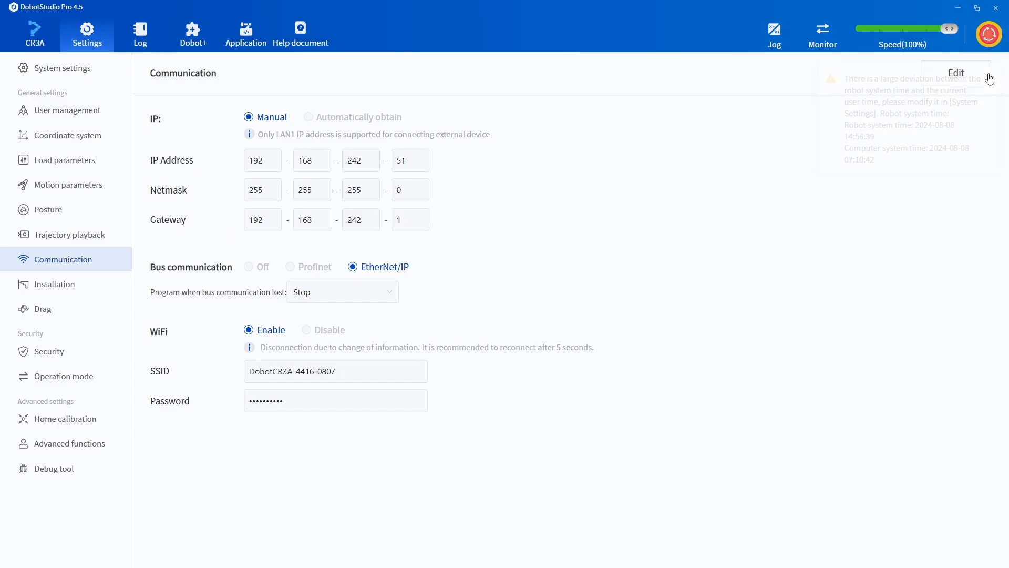
pyautogui.click(956, 73)
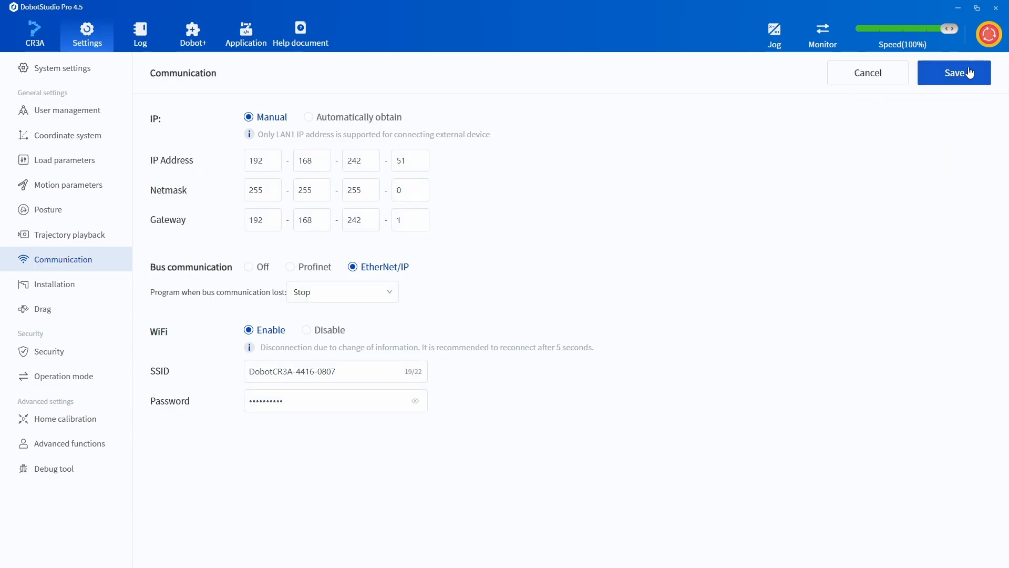
pyautogui.click(410, 160)
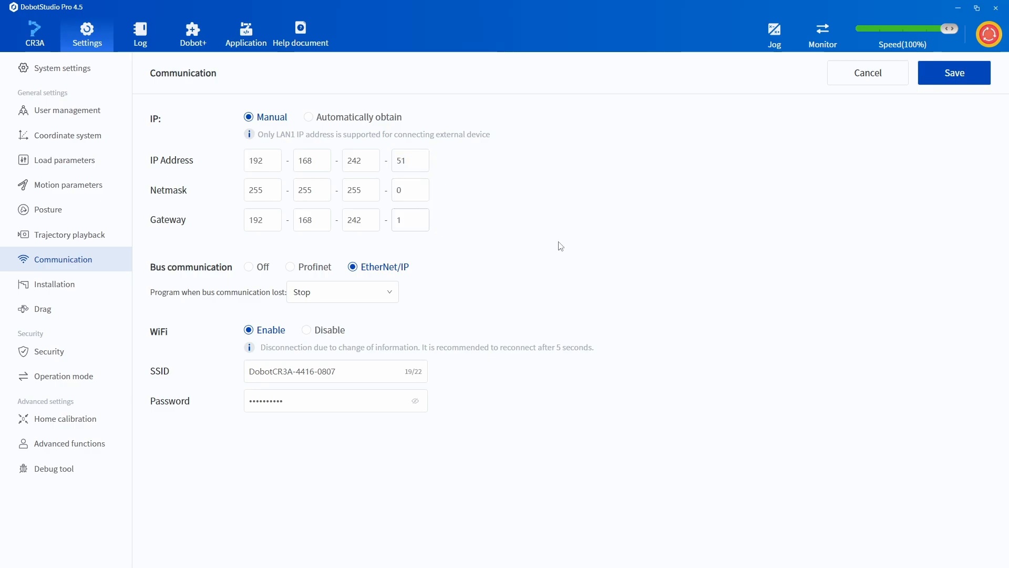
pyautogui.click(954, 73)
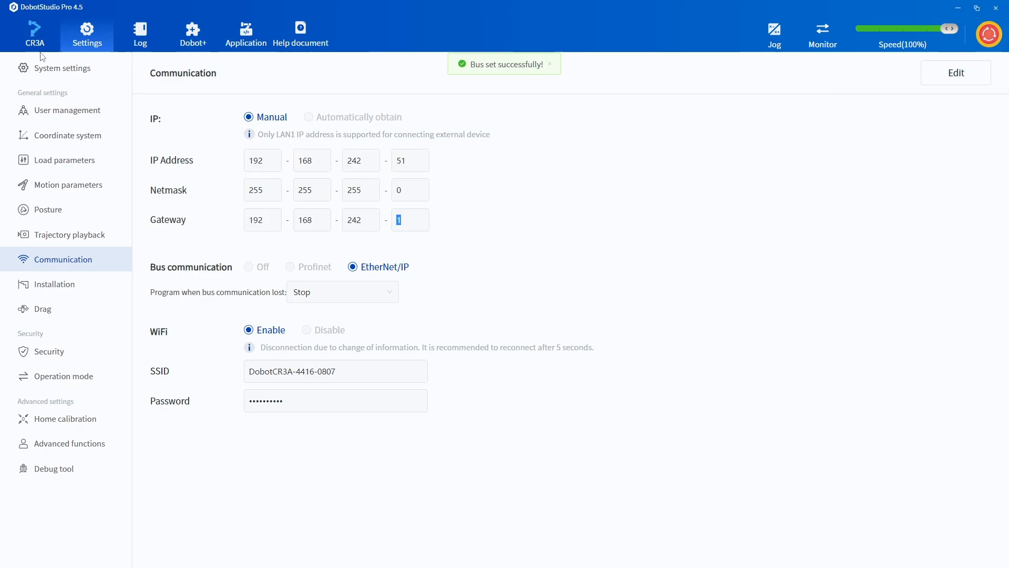
# Switch the robot's device mode from Online to TCP and confirm.
pyautogui.click(33, 34)
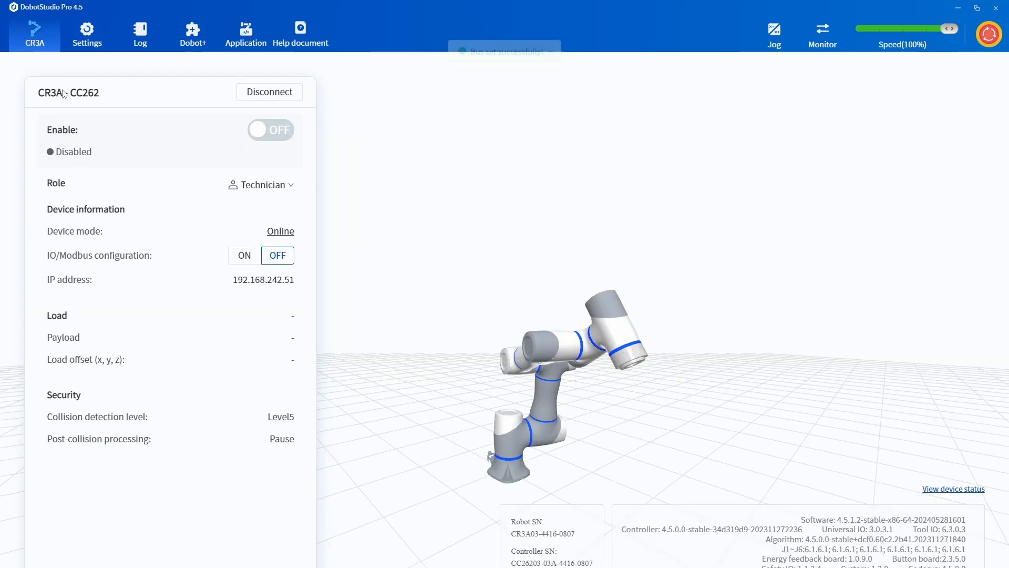
pyautogui.click(280, 232)
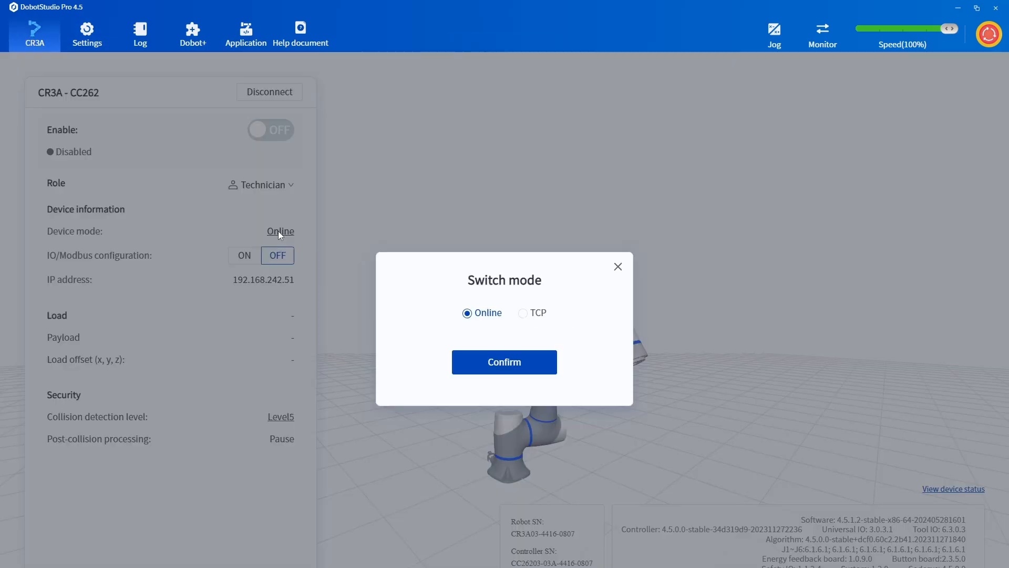
pyautogui.click(524, 313)
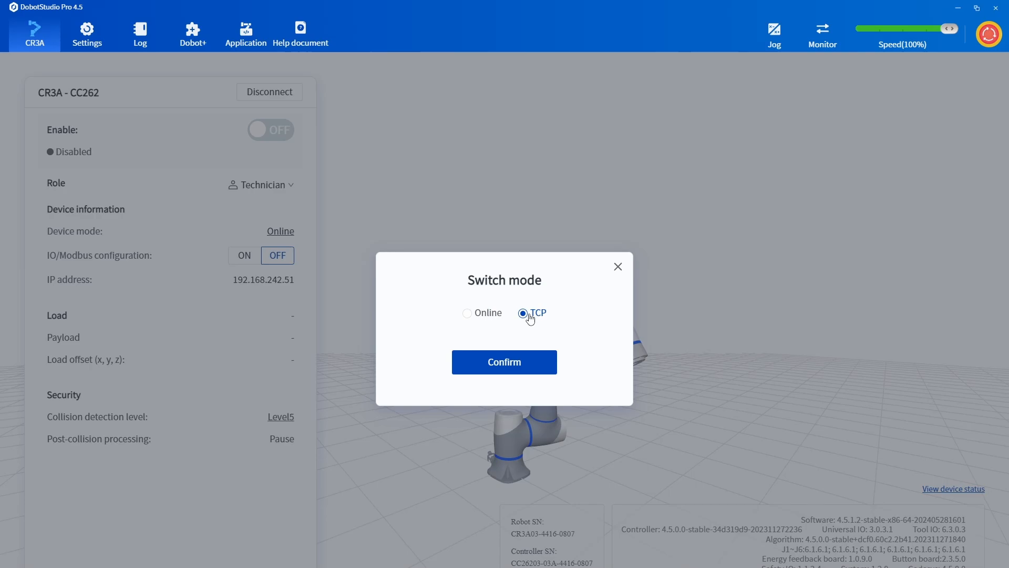
pyautogui.click(504, 362)
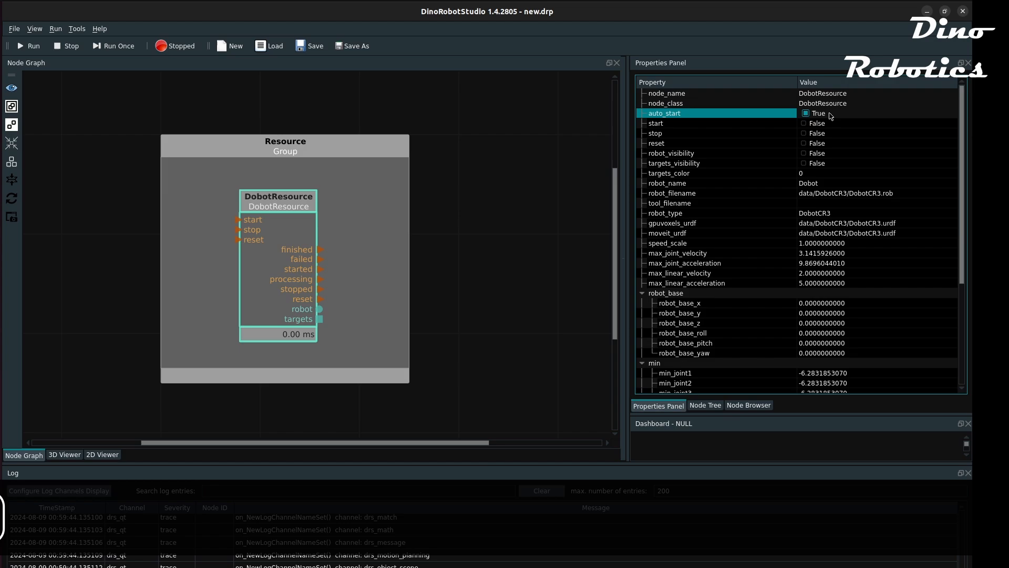
# Run the DobotResource loop and view the robot in 3D with Lighting enabled.
pyautogui.scroll(-3)
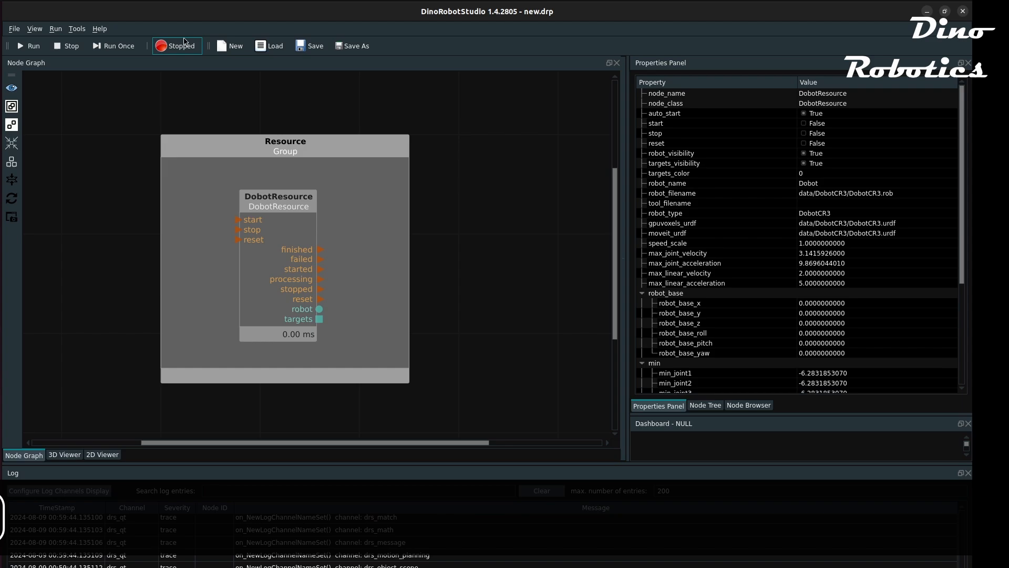
pyautogui.click(29, 45)
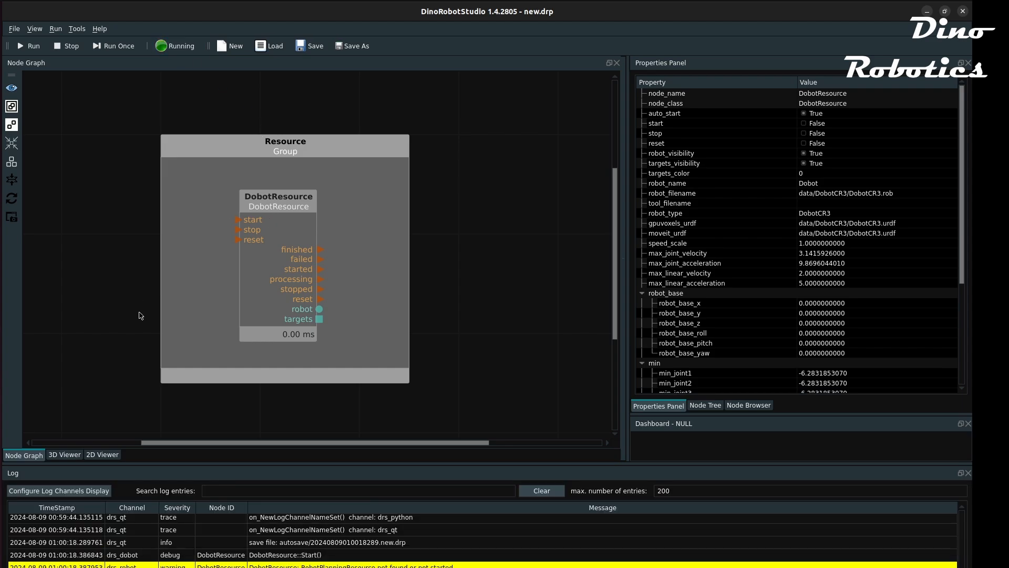
pyautogui.click(64, 455)
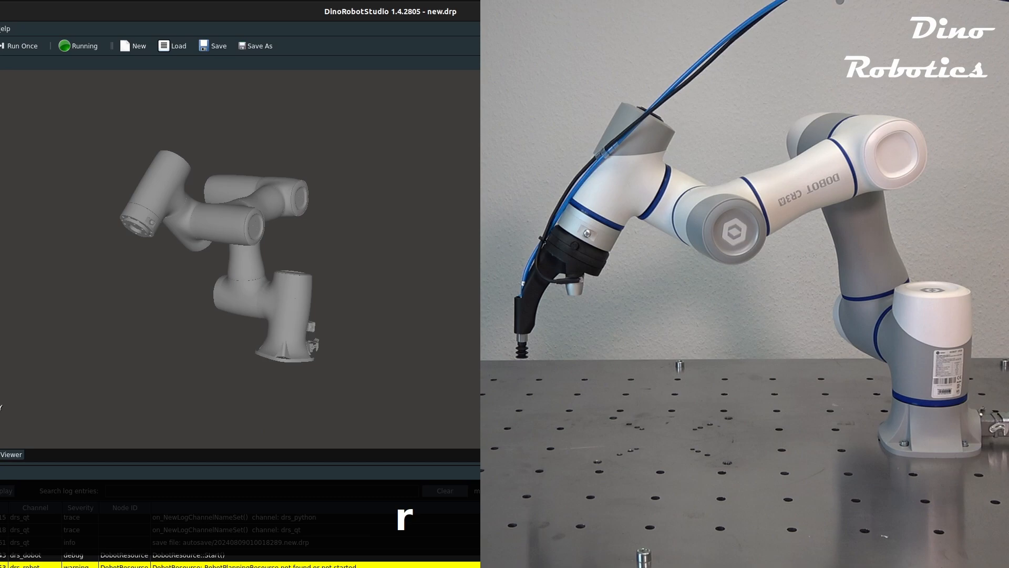
pyautogui.rightClick(258, 257)
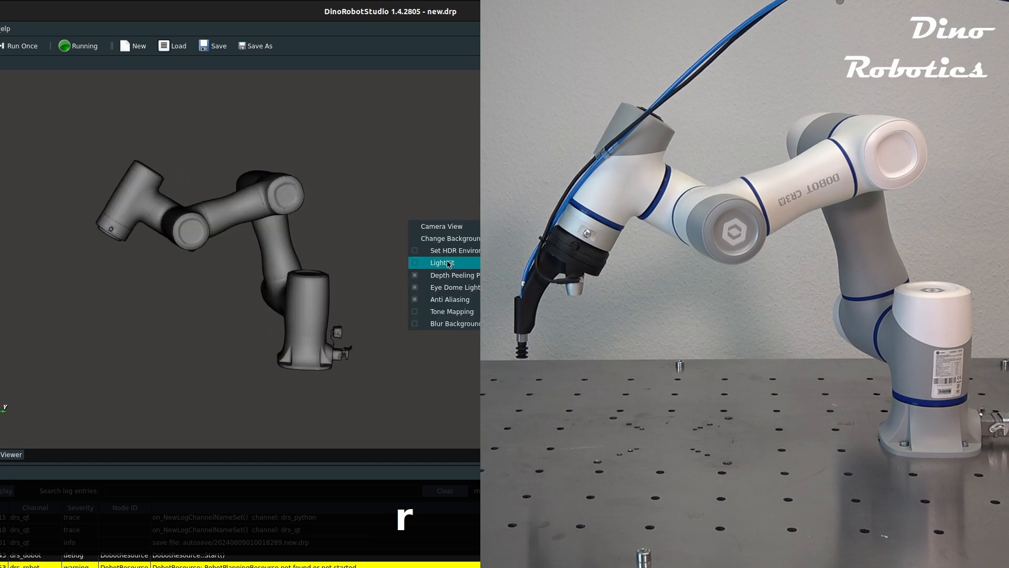
pyautogui.click(440, 262)
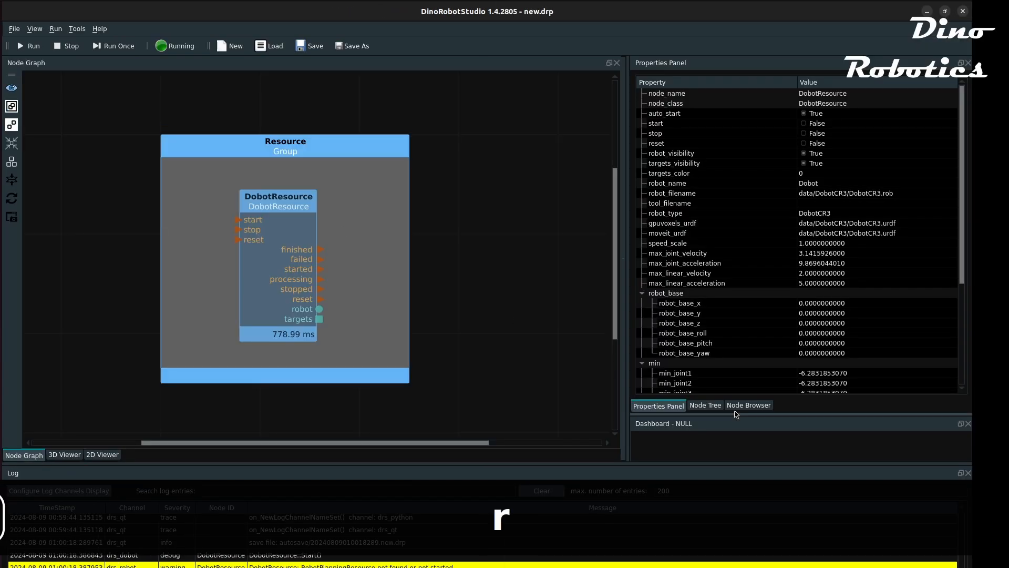
pyautogui.click(748, 405)
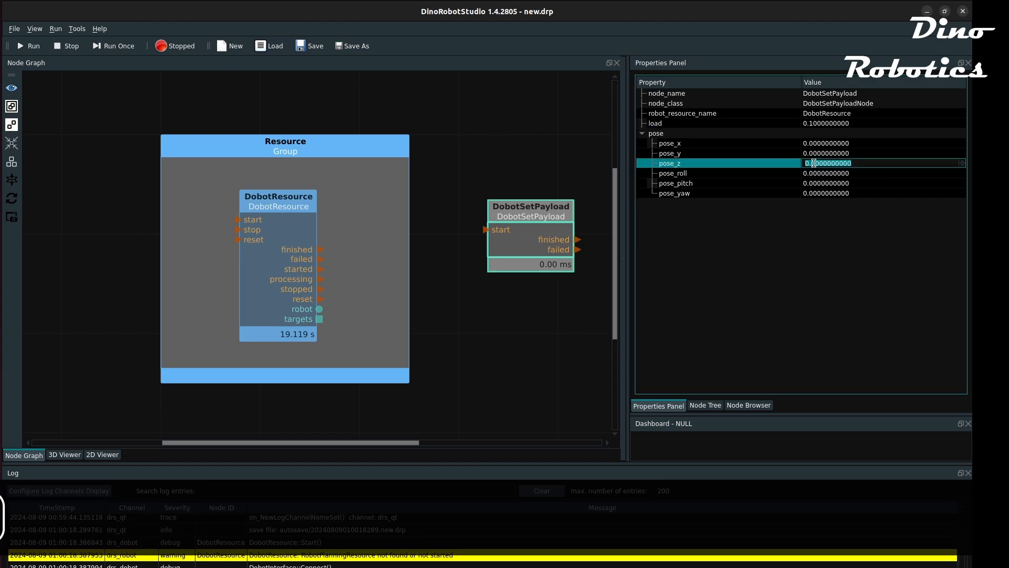
# Confirm DobotSetPayload pose_z 0.1 and start the loop to apply the payload.
pyautogui.press('KP_Enter')
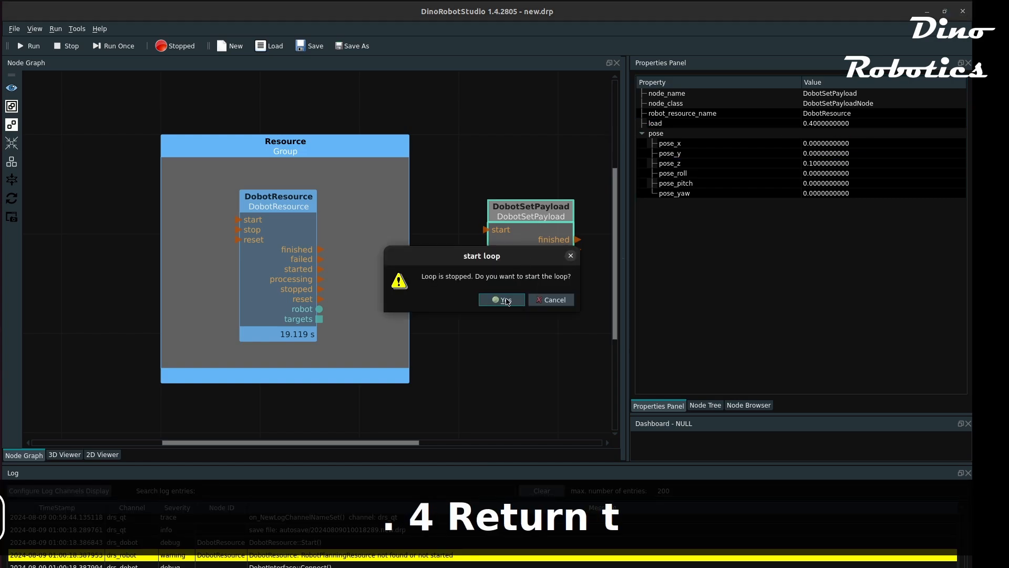
pyautogui.click(502, 300)
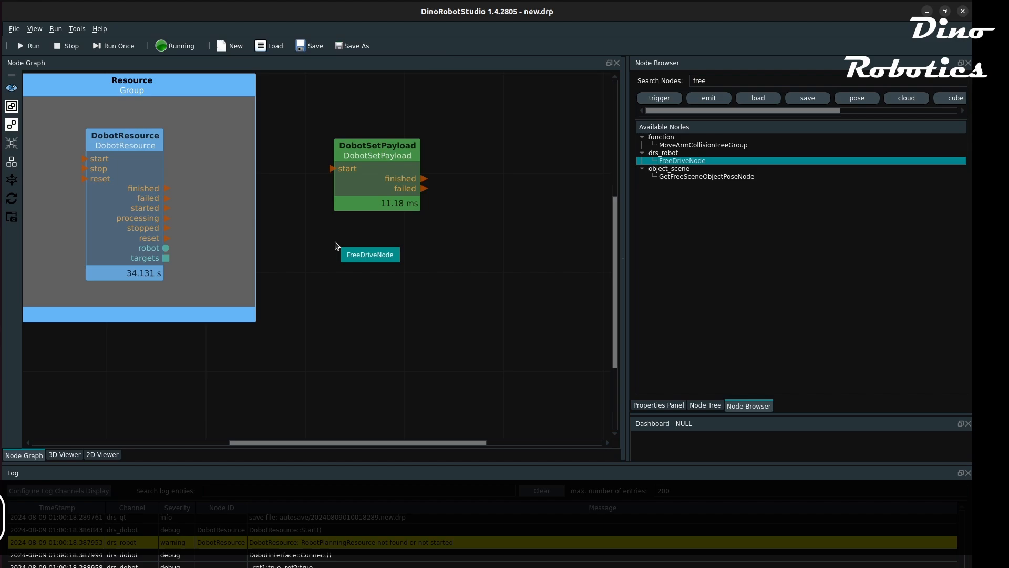
# Set FreeDrive activate to True and start the loop to run it.
pyautogui.doubleClick(369, 255)
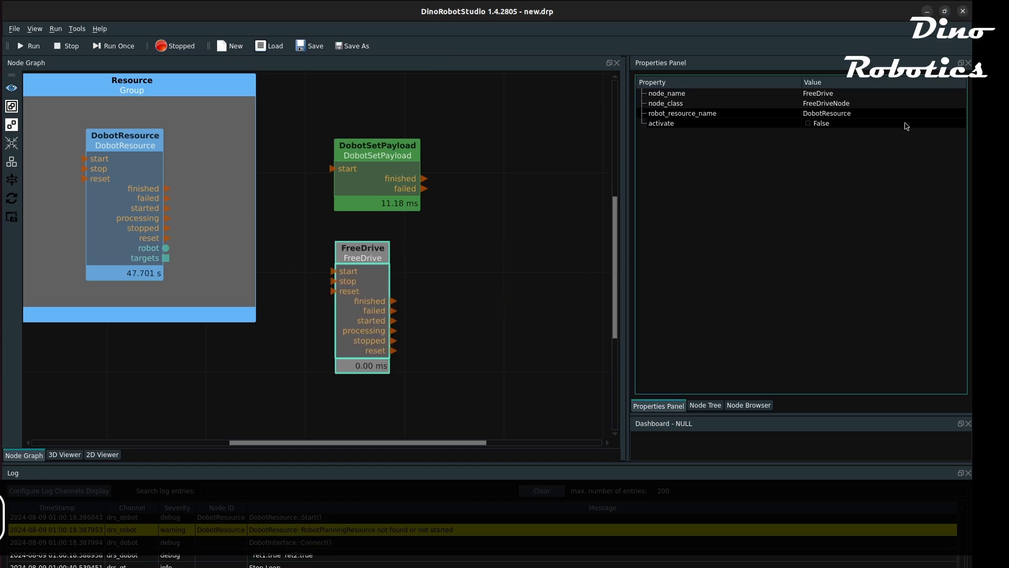
pyautogui.click(807, 123)
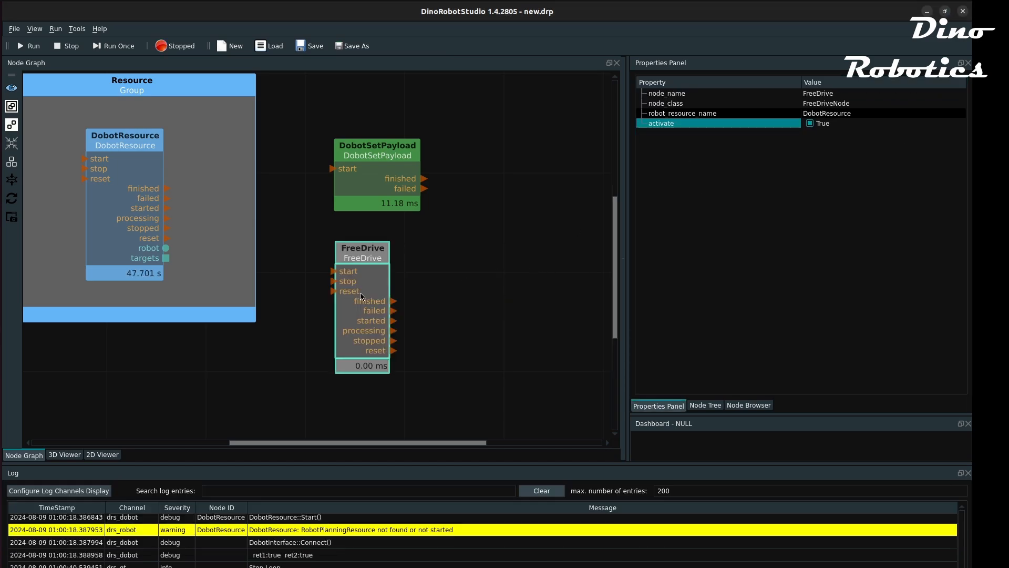
pyautogui.click(30, 45)
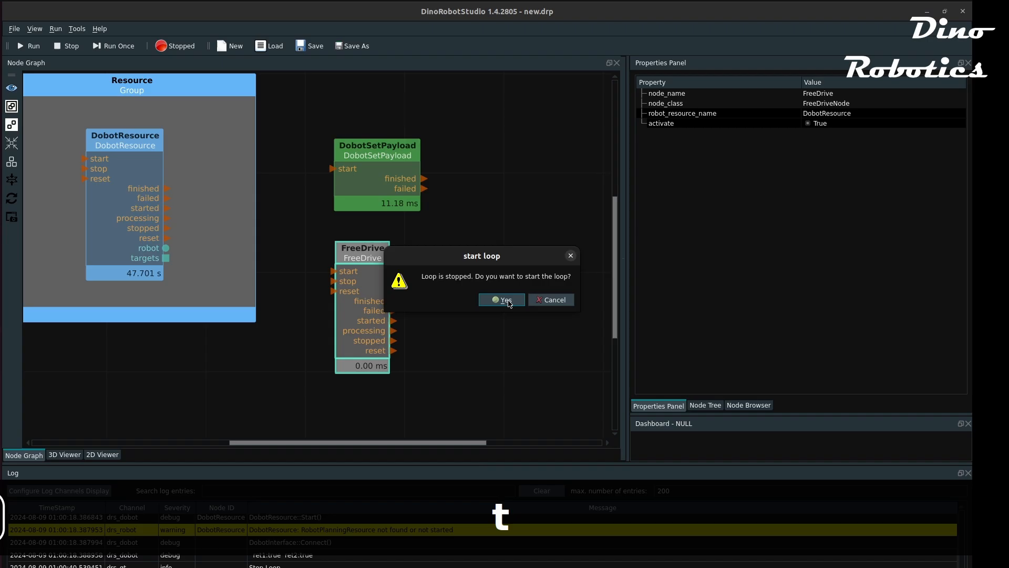
pyautogui.click(502, 299)
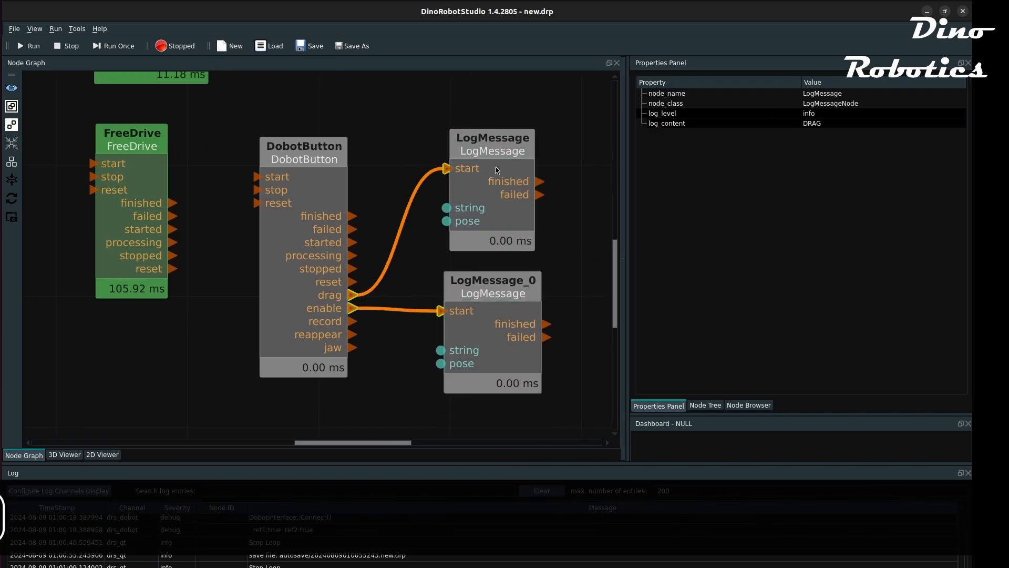
# Enter 'record' as a LogMessage node's log_content.
pyautogui.write('record')
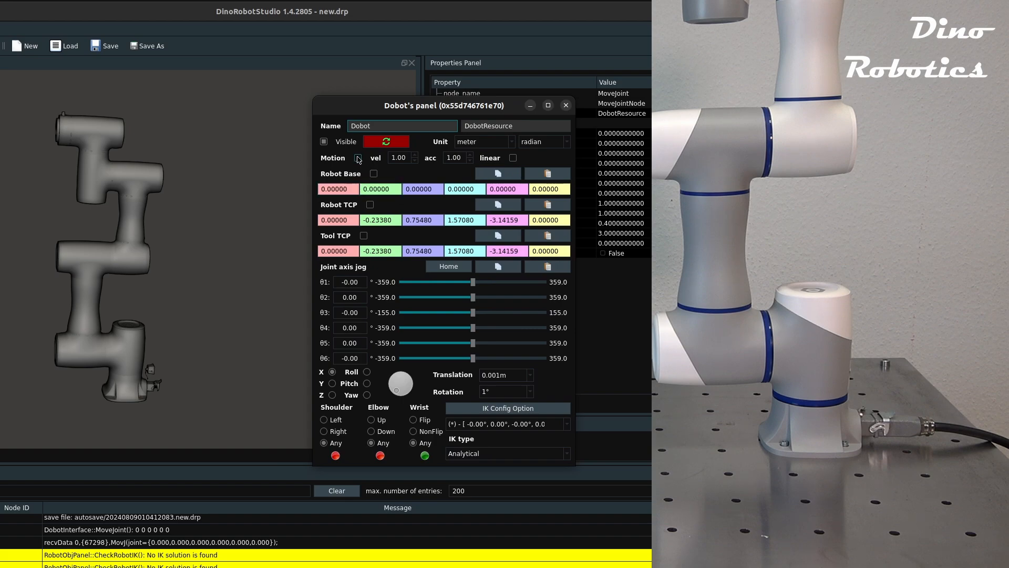
# Let the panel drive the real robot, show the TCP handle and list alternative IK solutions.
pyautogui.click(357, 159)
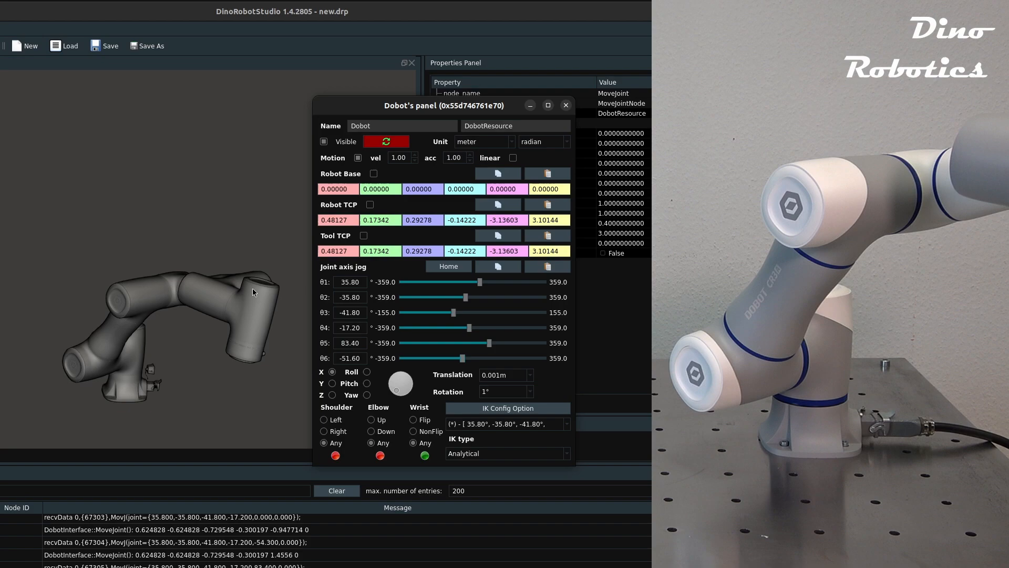
pyautogui.click(369, 205)
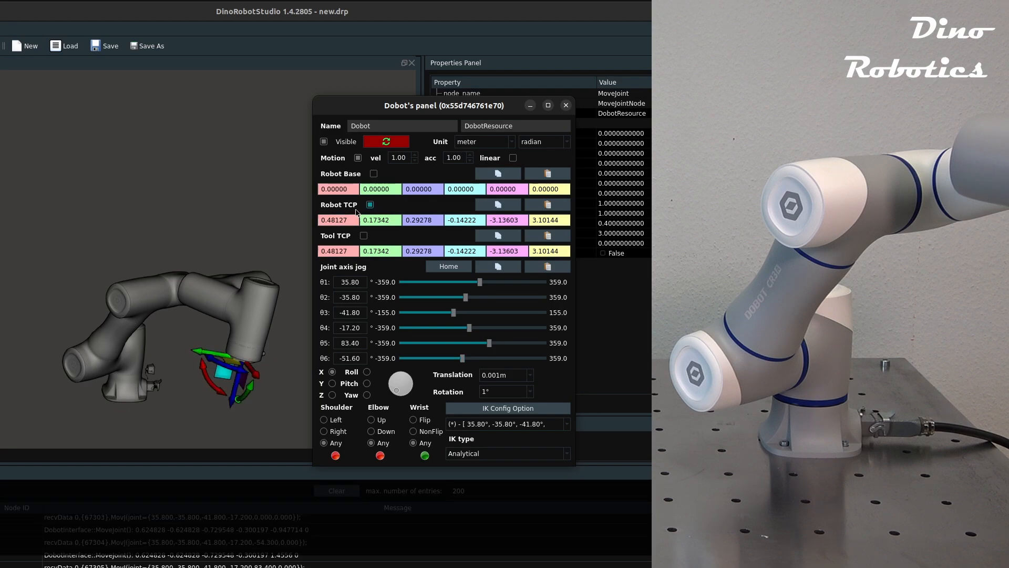
pyautogui.click(566, 105)
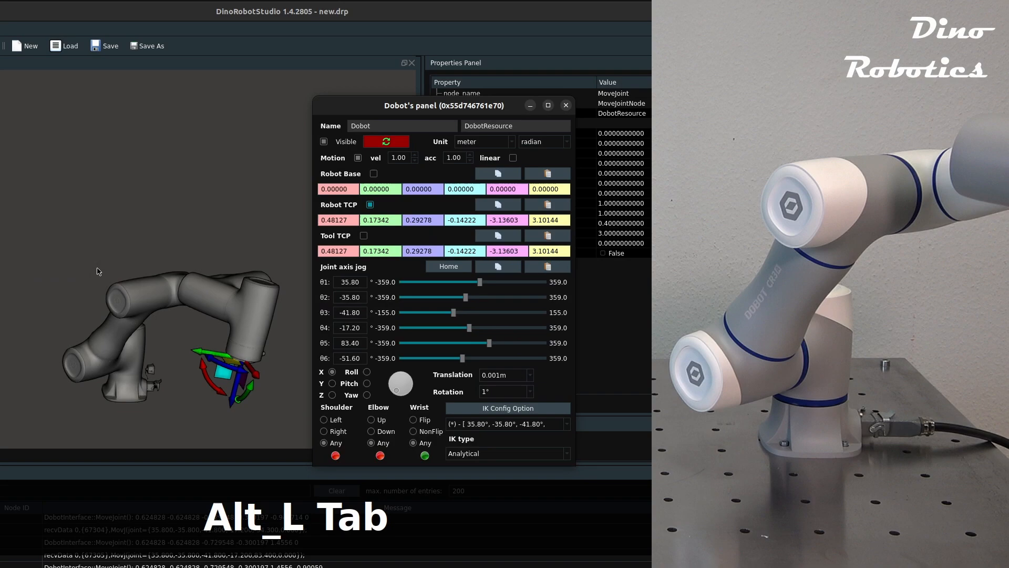
pyautogui.click(507, 408)
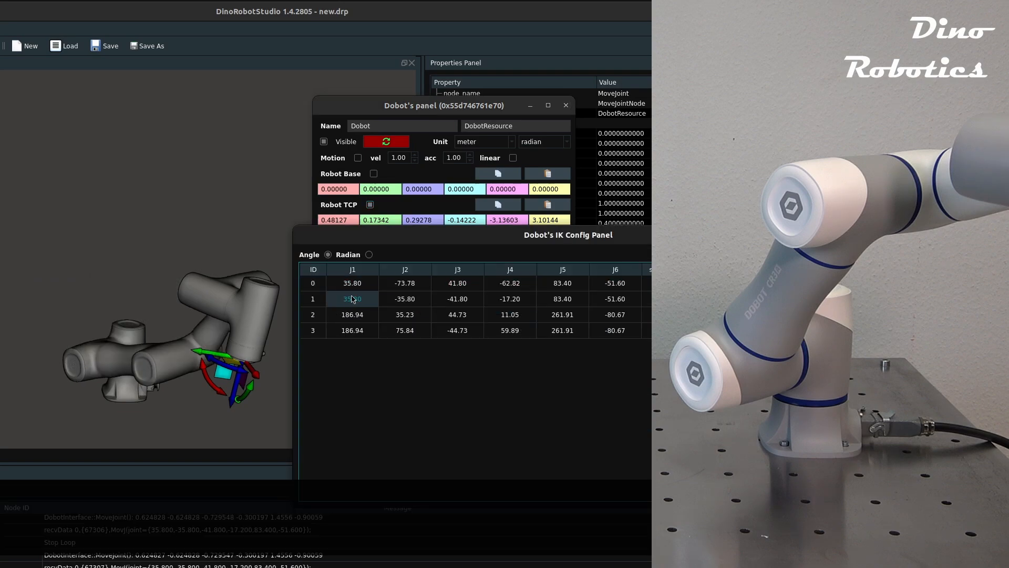
# Apply IK solution ID 3 to the arm and close the IK Config Panel.
pyautogui.click(353, 330)
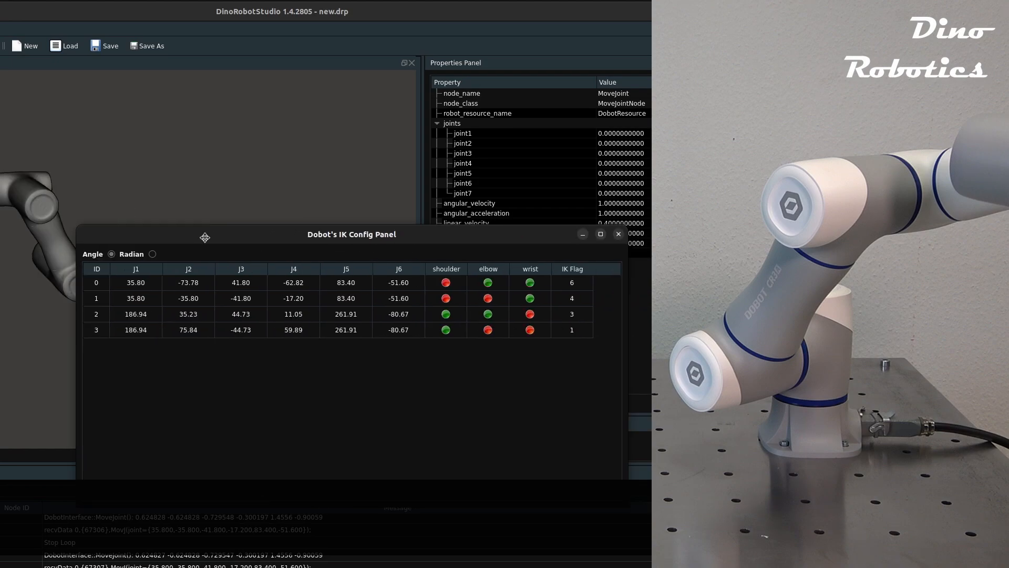
pyautogui.click(617, 233)
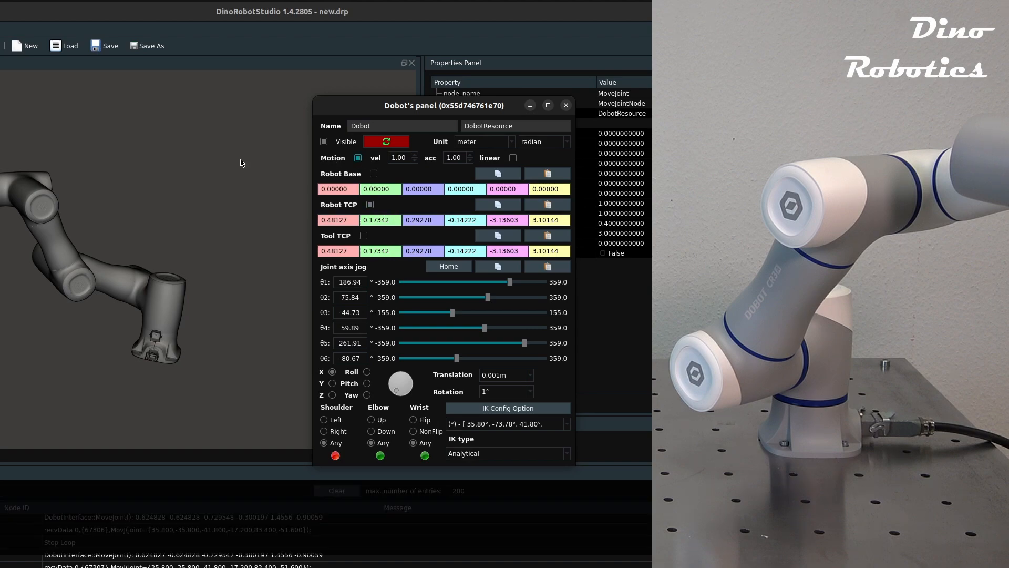
pyautogui.click(565, 105)
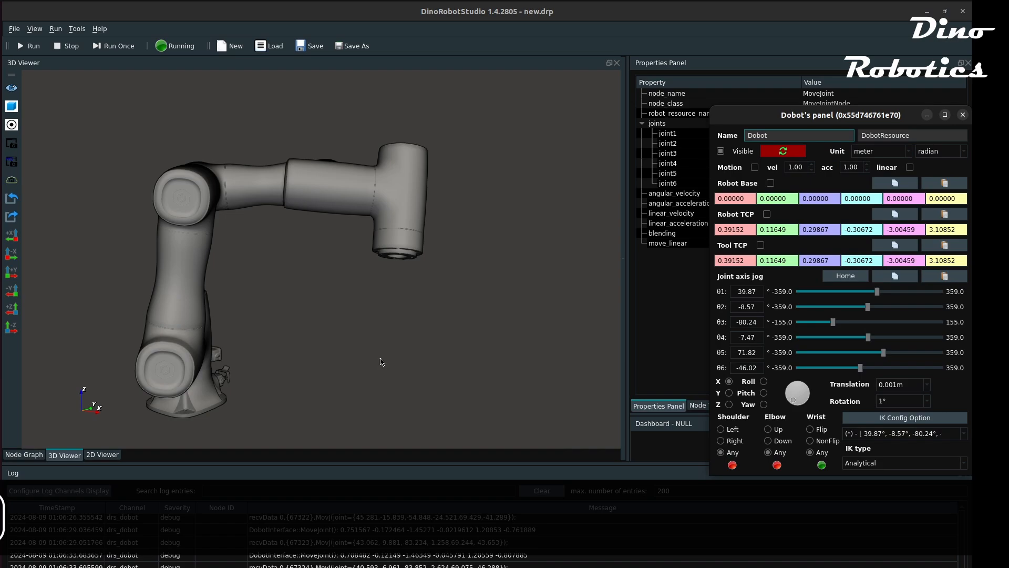
pyautogui.moveTo(893, 275)
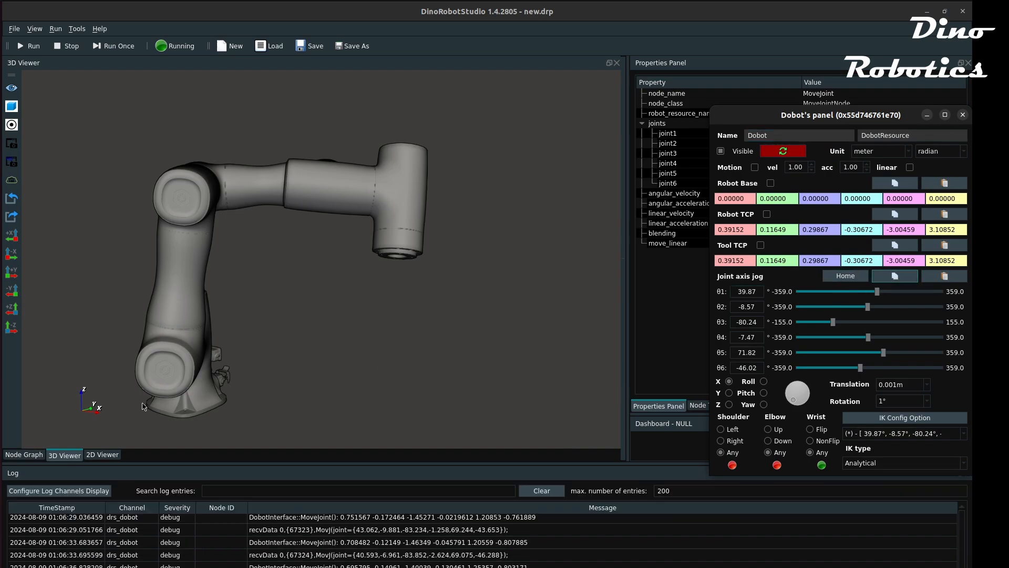
# Paste the arm's current joint angles into the MoveJoint node.
pyautogui.click(24, 456)
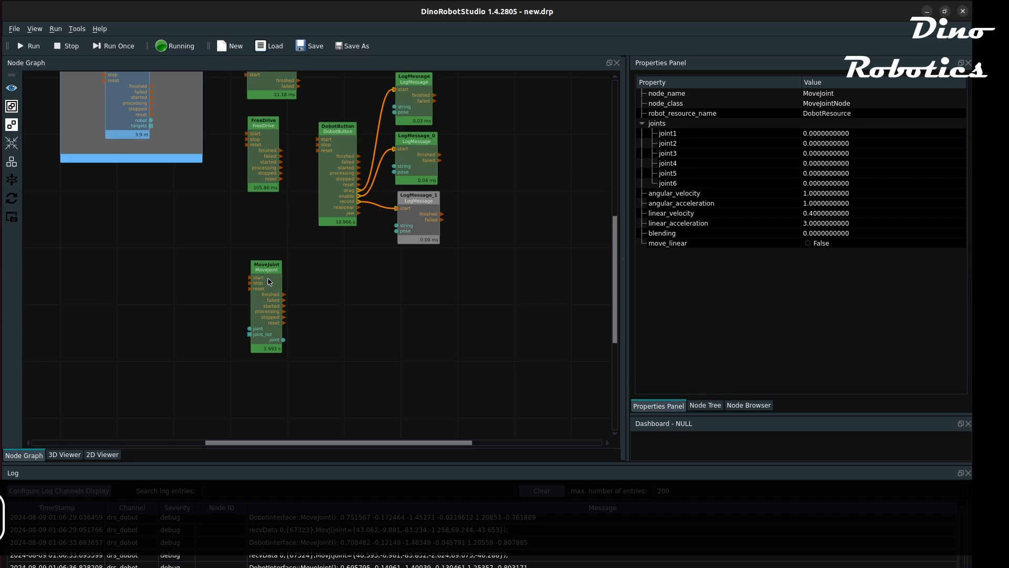
pyautogui.rightClick(656, 123)
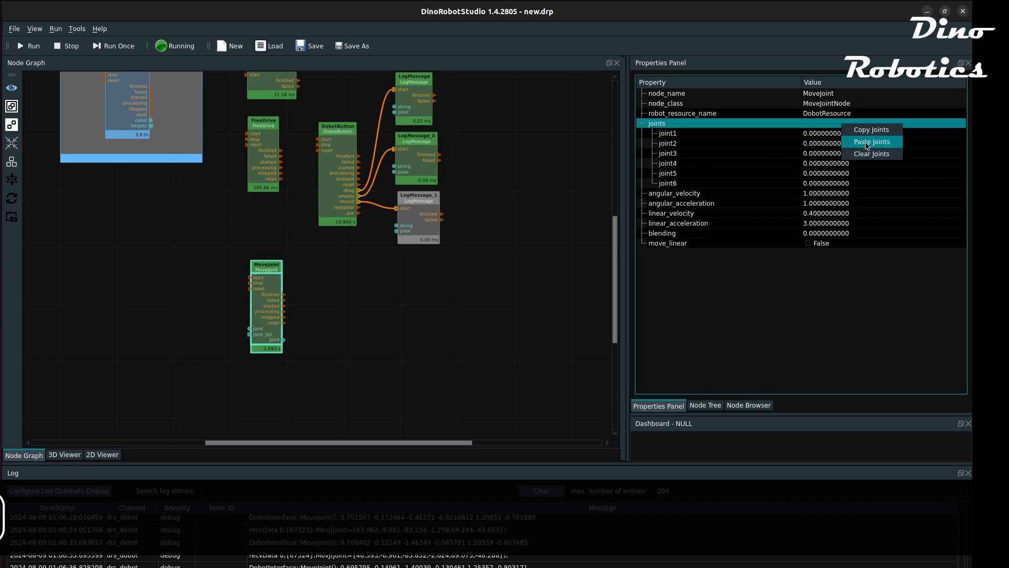
pyautogui.click(871, 141)
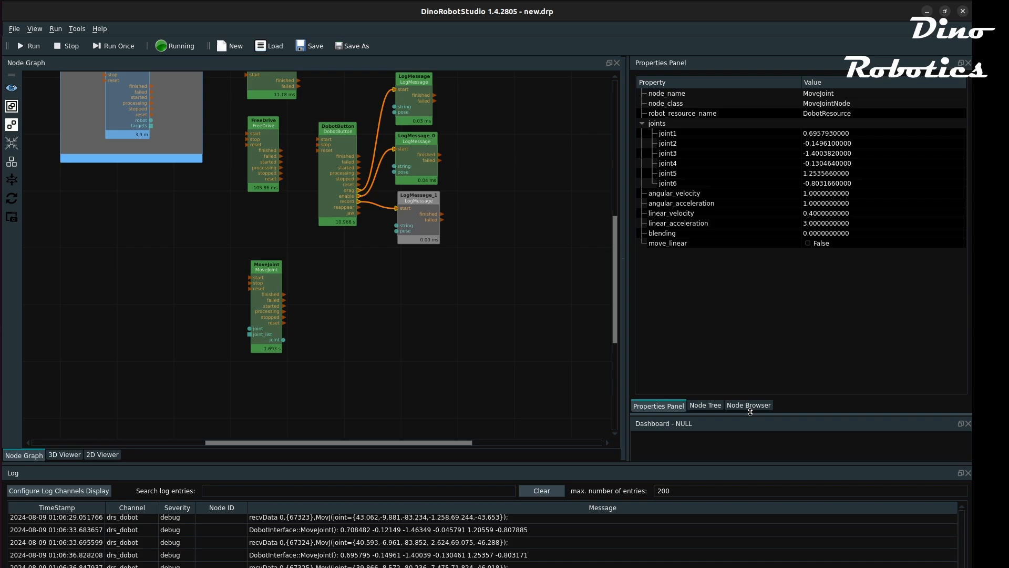
# Add a MoveJoint_1 node with angular_acceleration 1 and restart the loop.
pyautogui.click(748, 404)
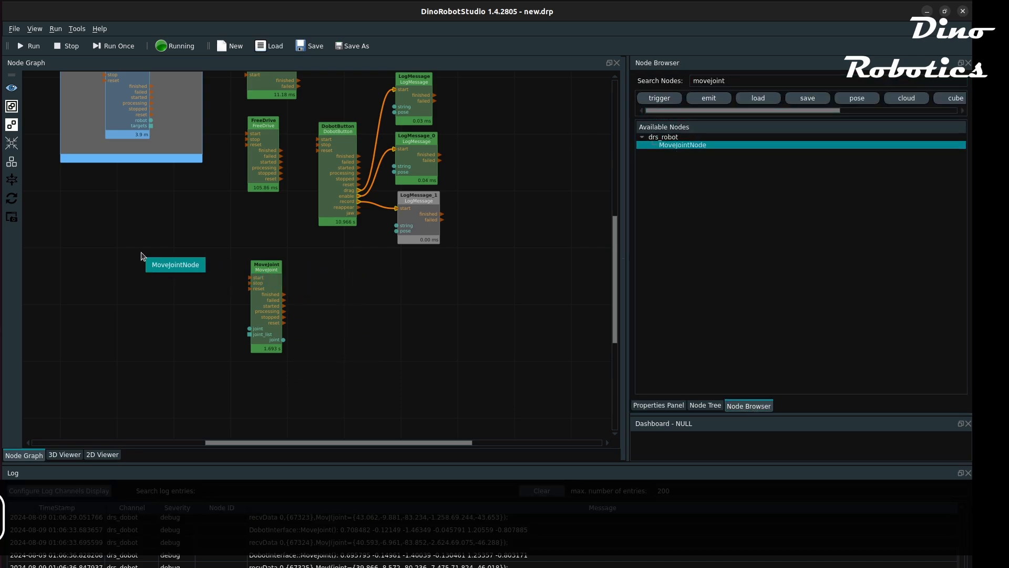
pyautogui.click(65, 45)
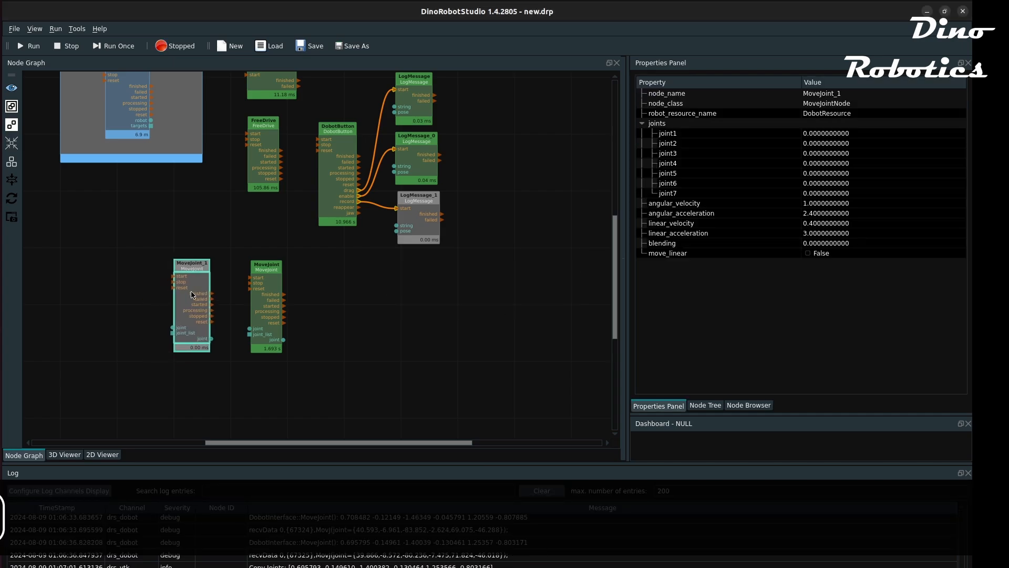
pyautogui.doubleClick(824, 214)
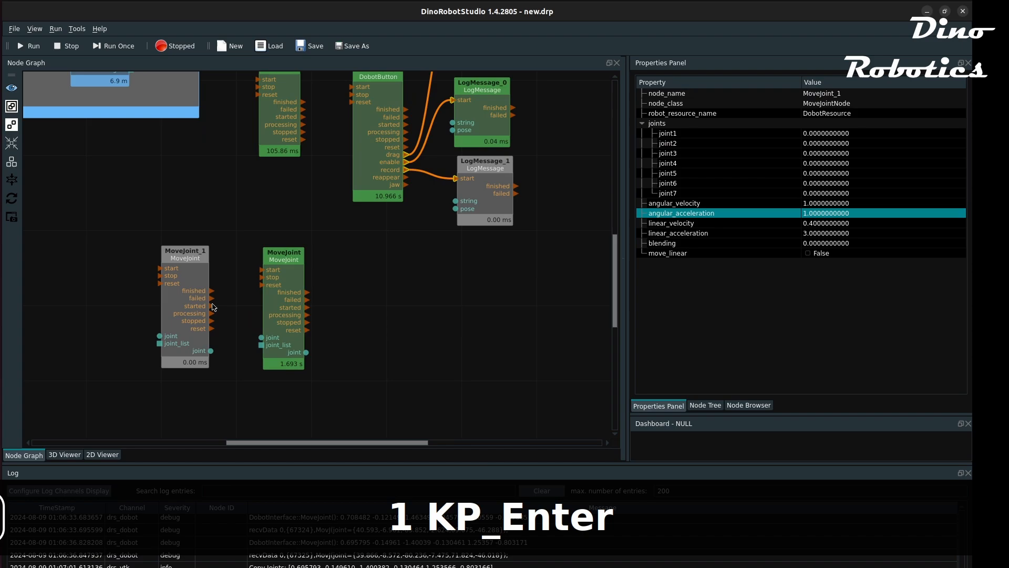
pyautogui.click(185, 303)
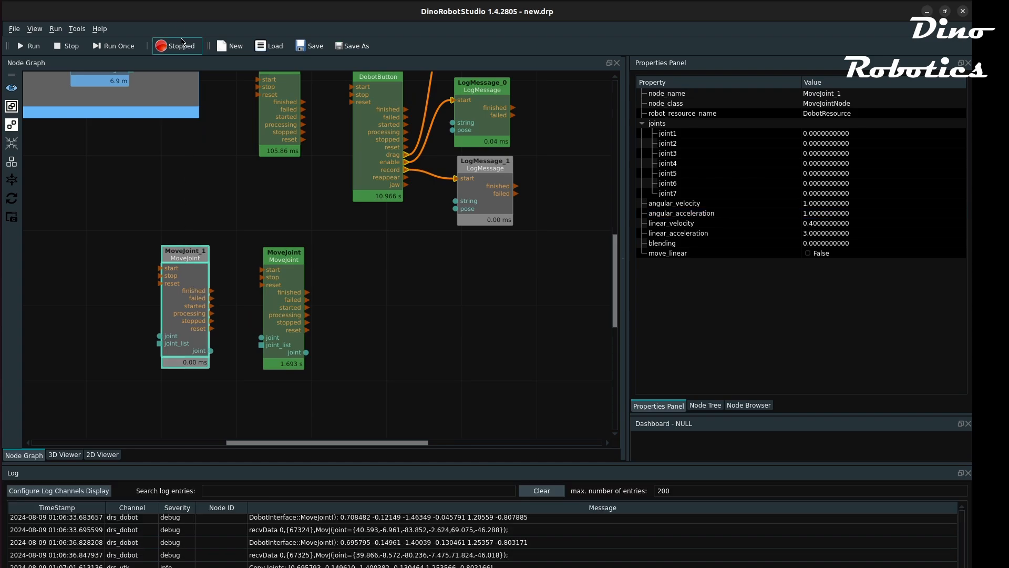
pyautogui.click(30, 45)
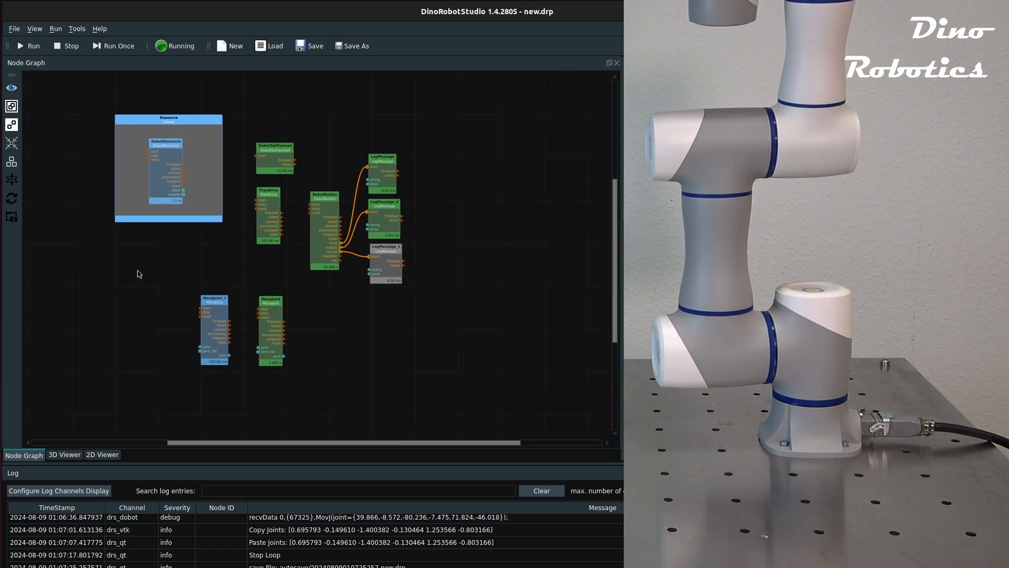
# Wire MoveJoint_1 finished to MoveJoint start and run the loop to move the arm.
pyautogui.click(64, 454)
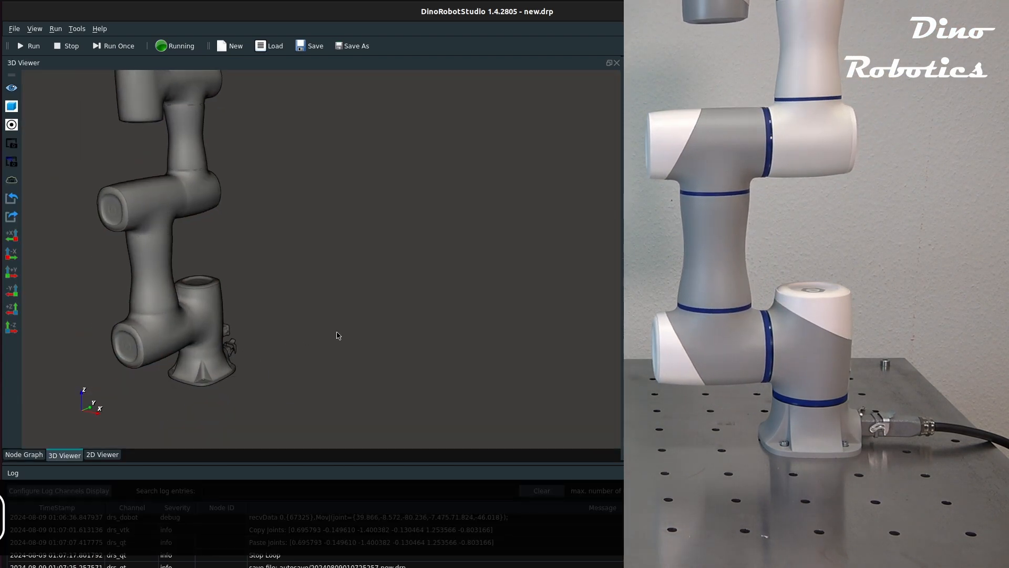
pyautogui.click(23, 454)
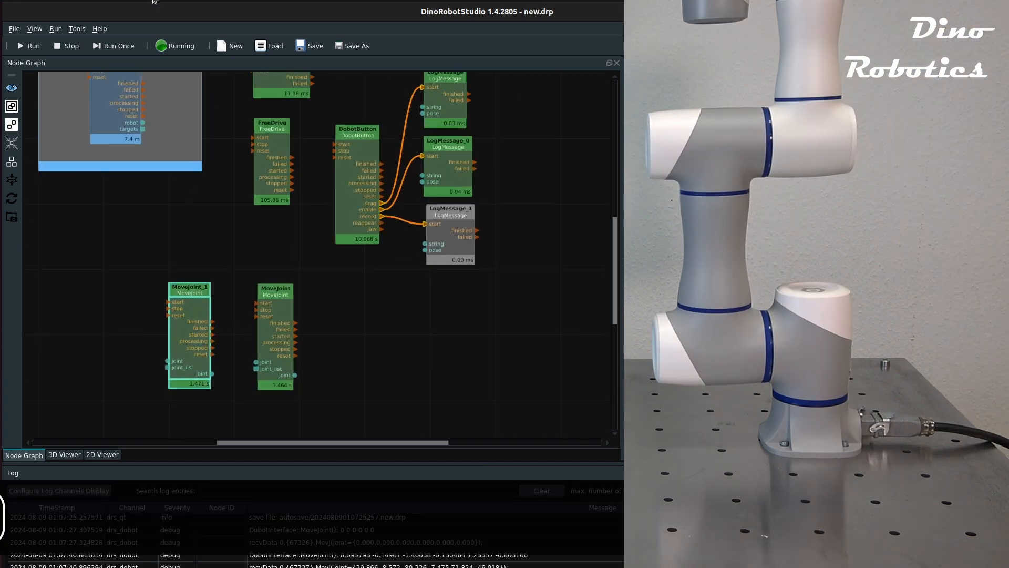
pyautogui.click(66, 45)
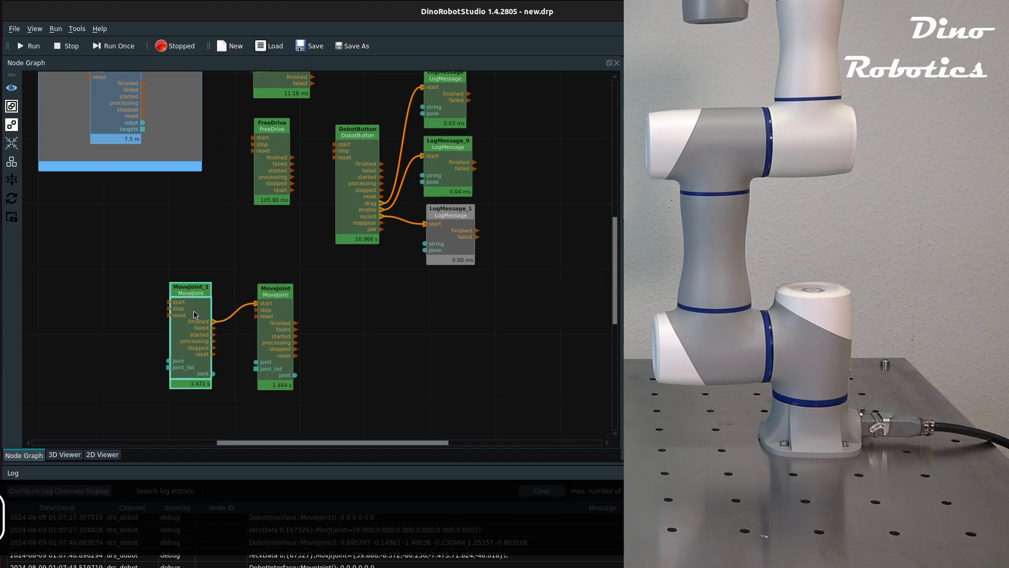
pyautogui.click(30, 45)
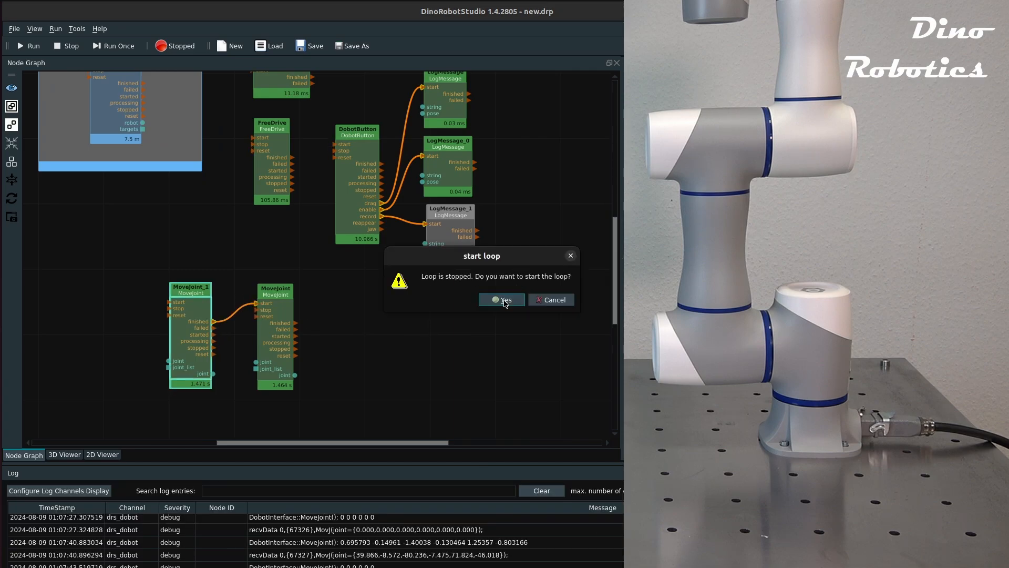
pyautogui.click(501, 300)
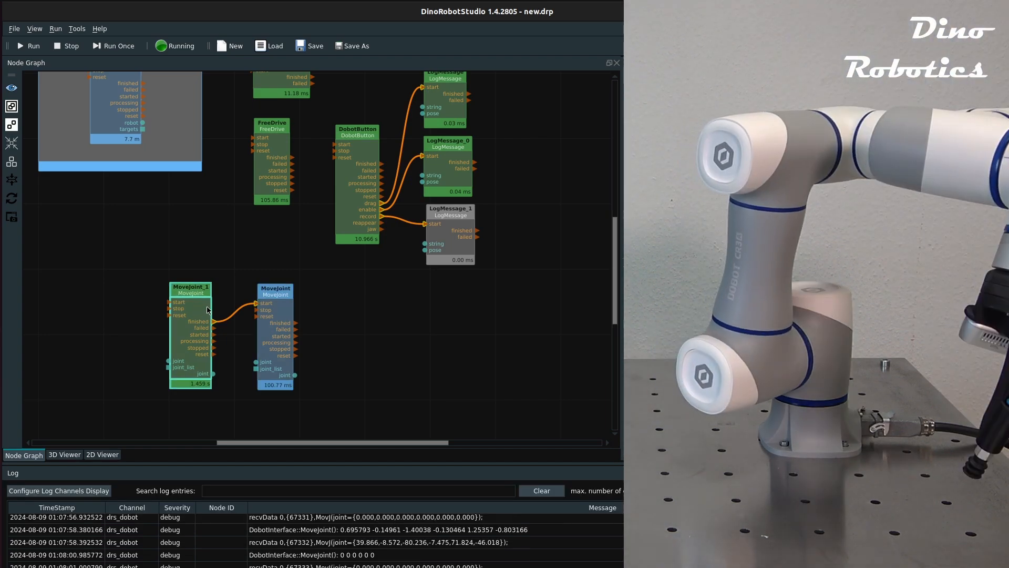
pyautogui.click(65, 45)
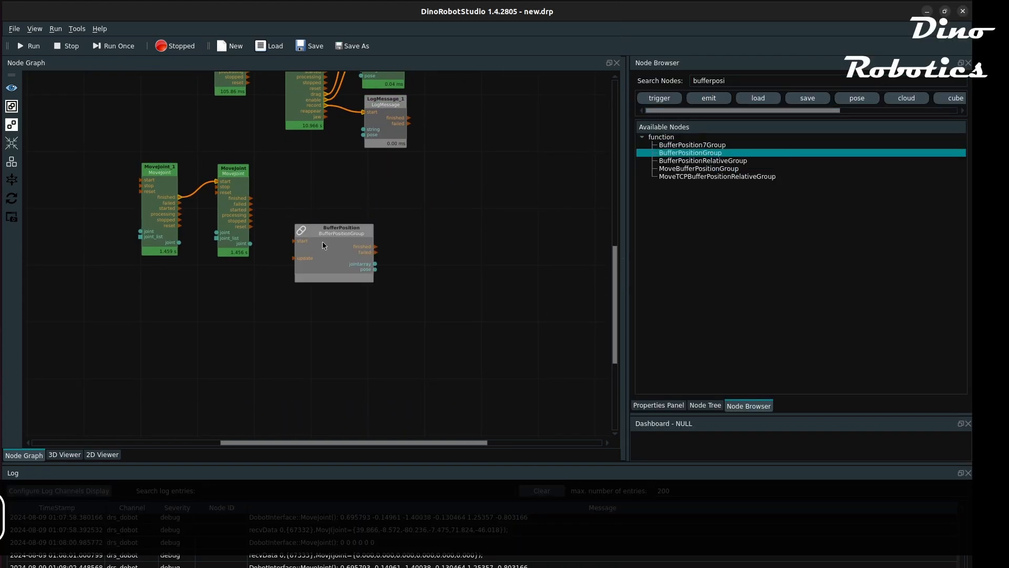
# Capture the arm's current joints and pose in BufferPosition, then stop the loop.
pyautogui.click(333, 253)
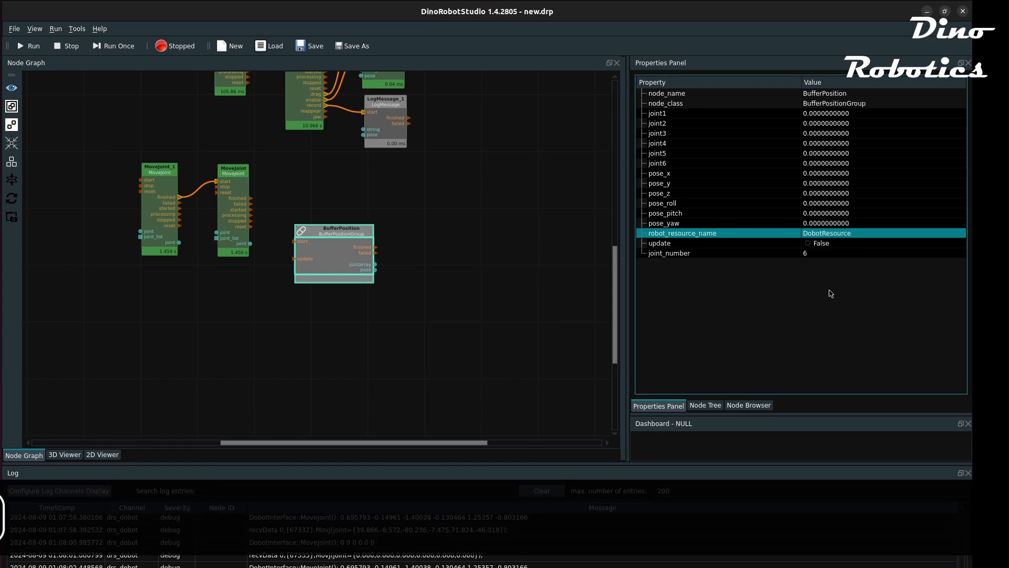
pyautogui.click(28, 46)
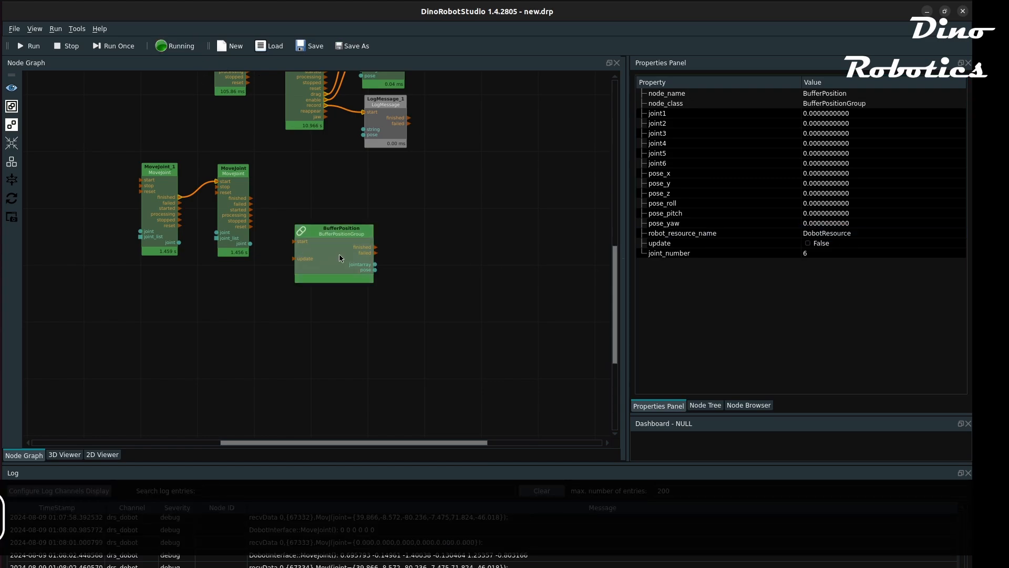
pyautogui.click(809, 243)
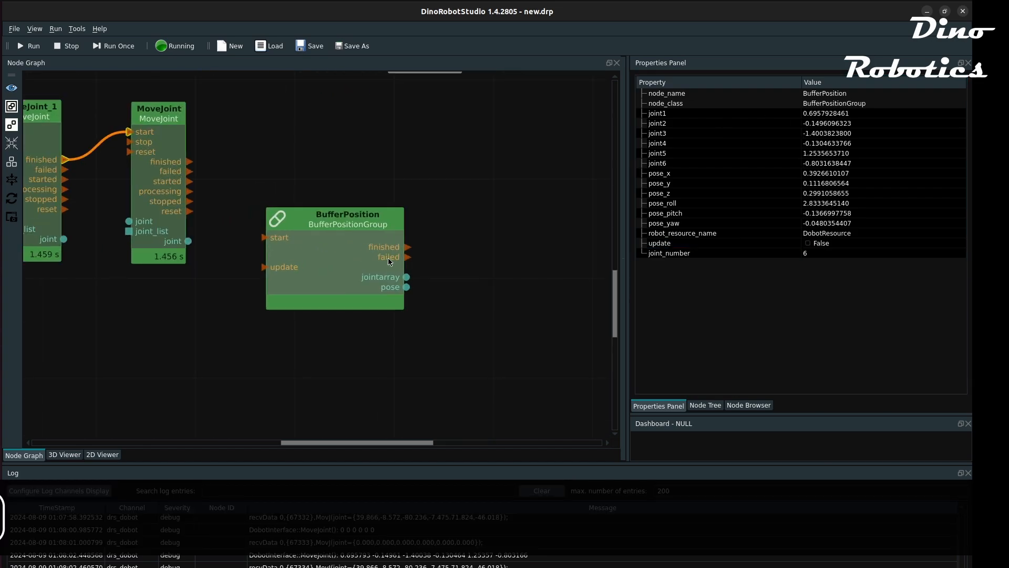
pyautogui.moveTo(406, 286)
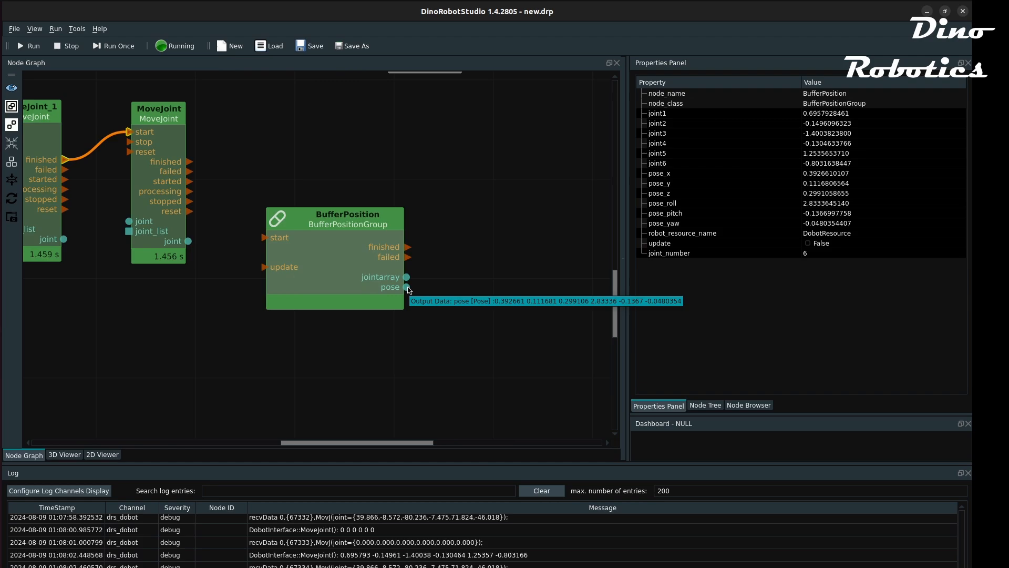
pyautogui.moveTo(102, 403)
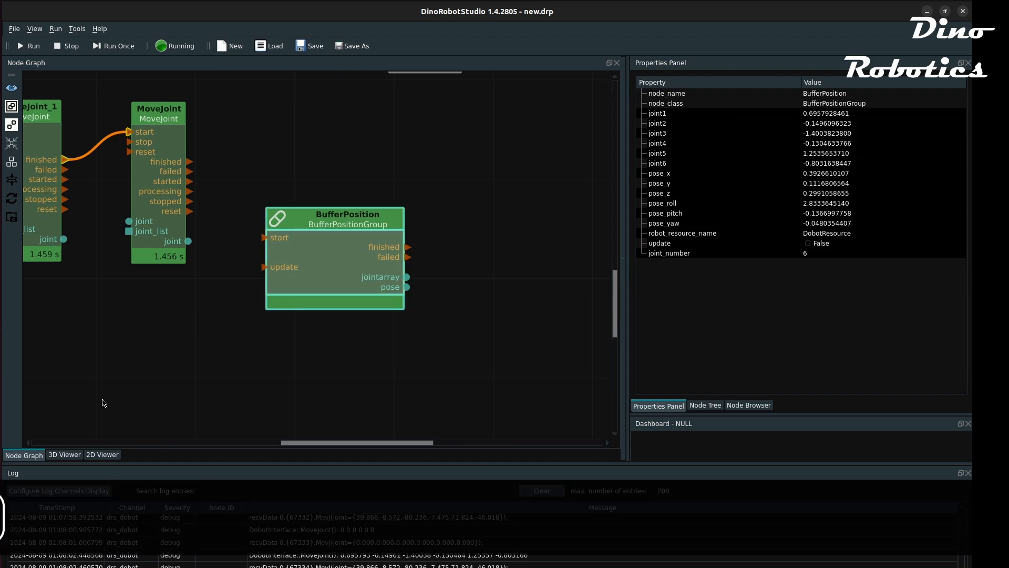
pyautogui.click(65, 45)
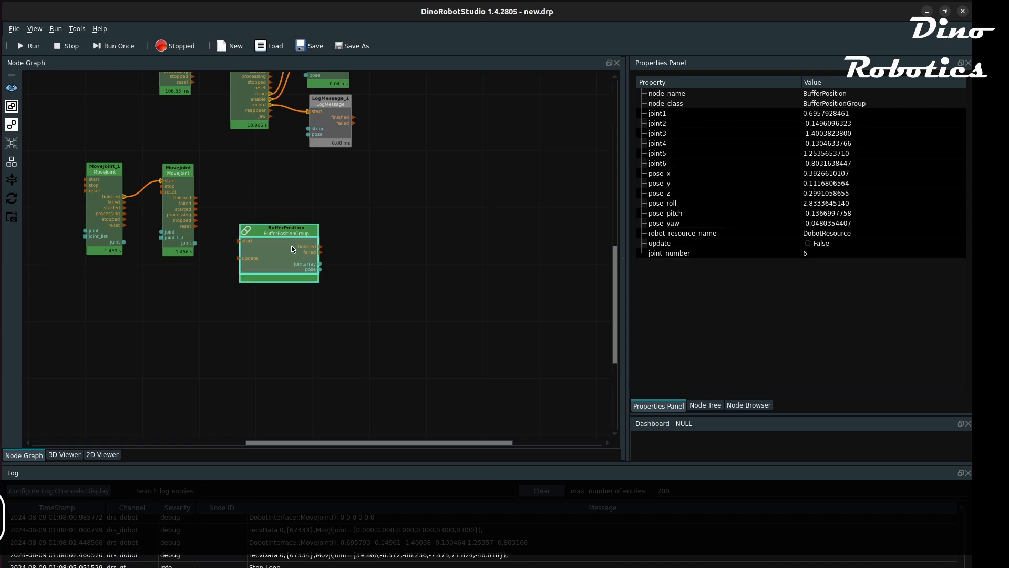
# Paste BufferPosition as BufferPosition_0, capture the robot's new pose into it, and add MoveJoint_0.
pyautogui.rightClick(291, 248)
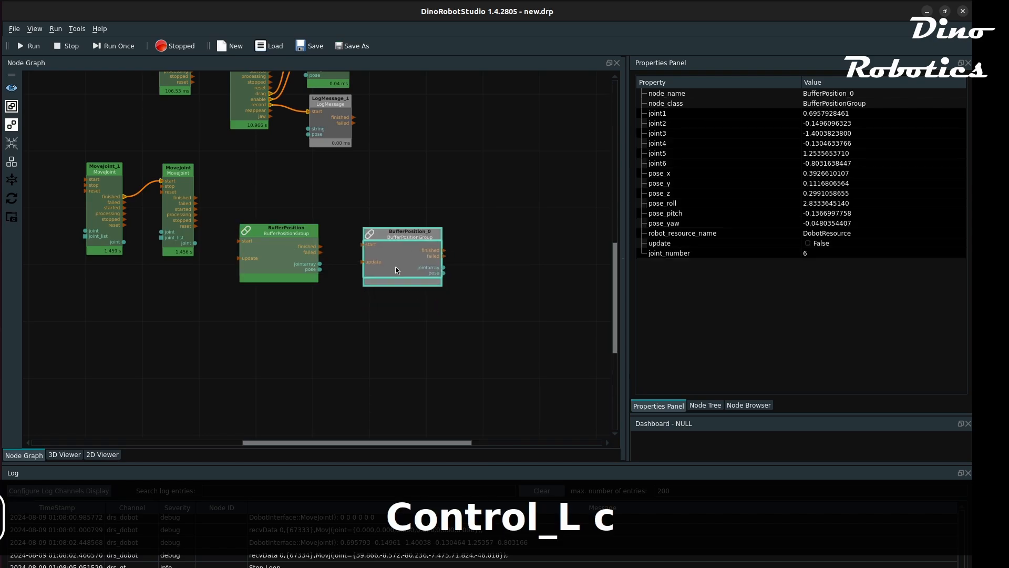
pyautogui.click(30, 45)
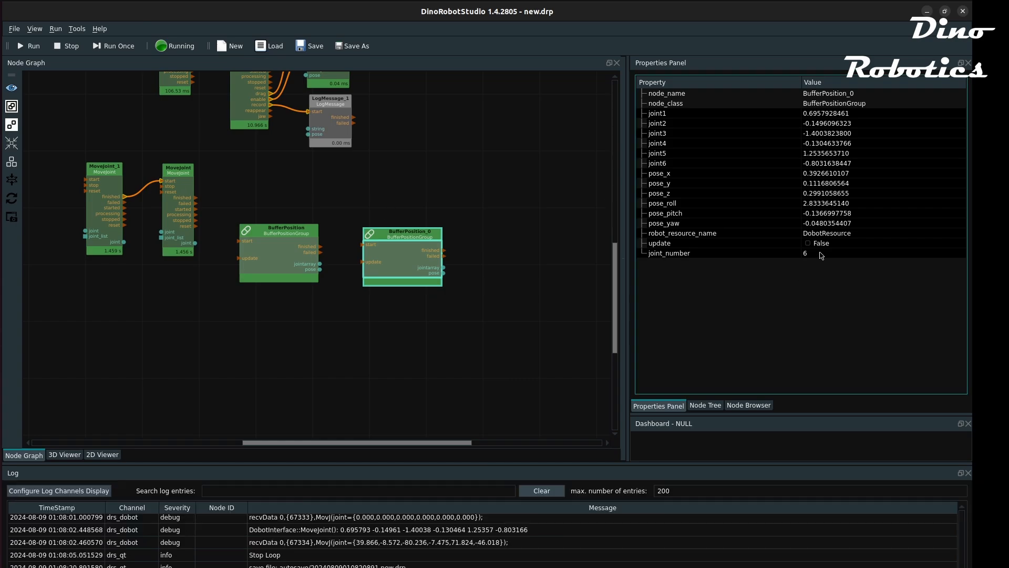
pyautogui.click(807, 243)
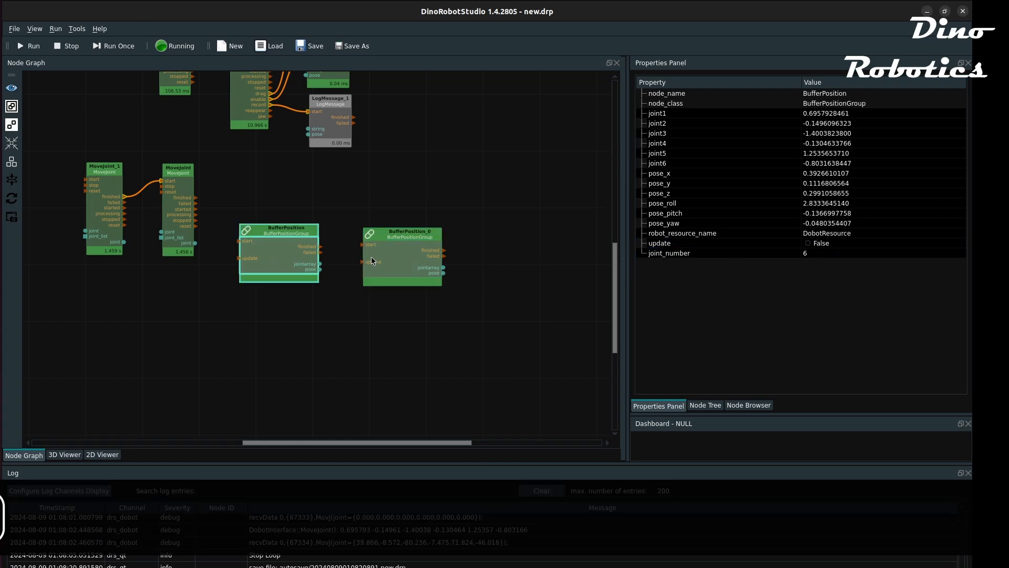
pyautogui.click(403, 231)
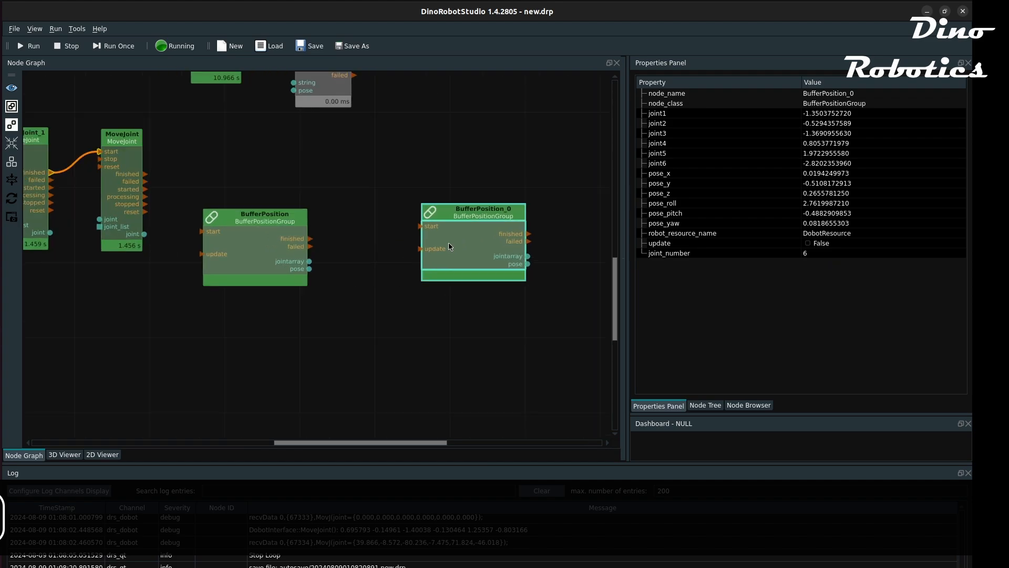
pyautogui.click(121, 134)
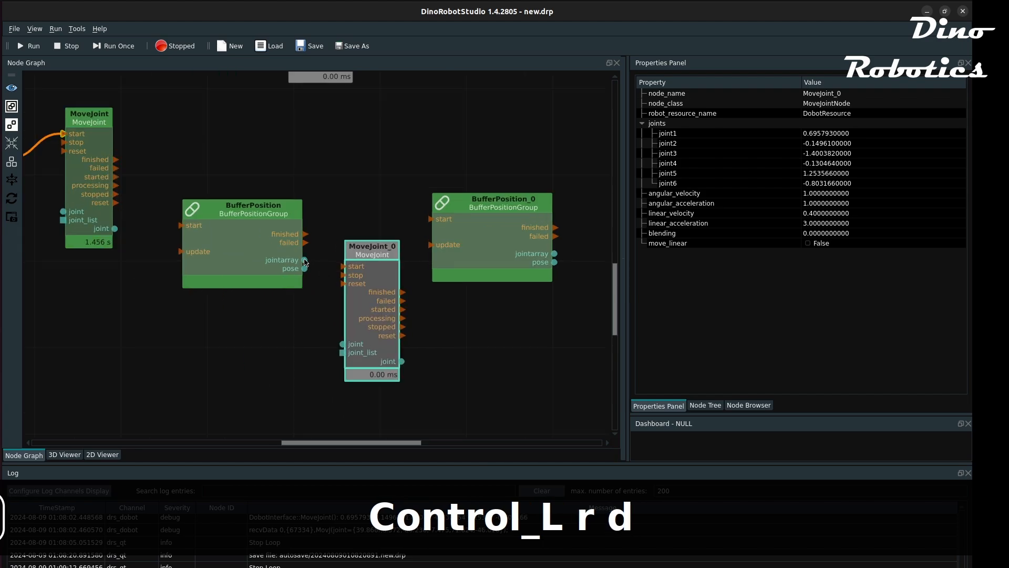
# Duplicate MoveJoint, feed each buffer's jointarray into a MoveJoint, chain them, and leave move_linear off on MoveJoint_2.
pyautogui.press('ctrl+d')
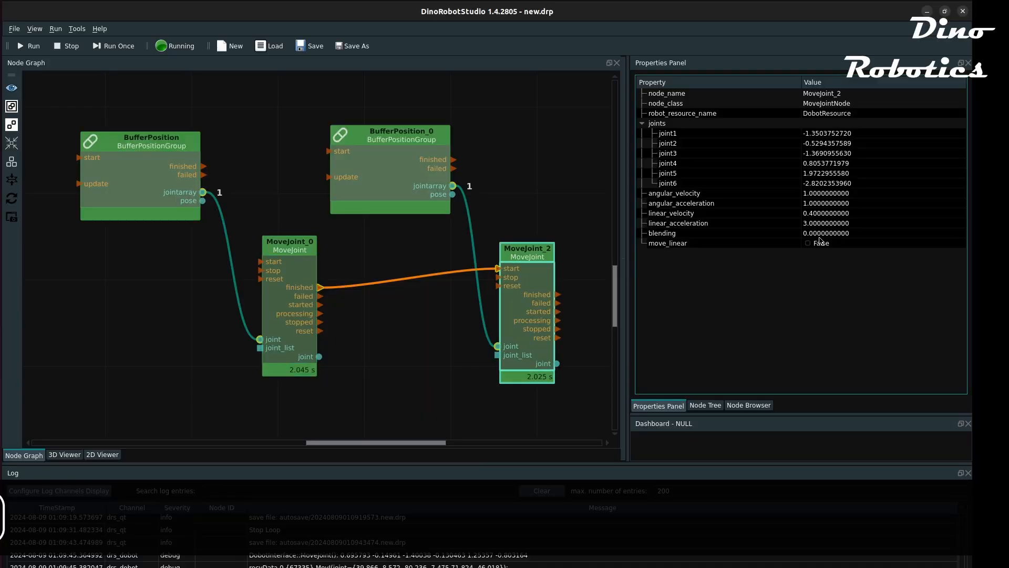
pyautogui.click(810, 243)
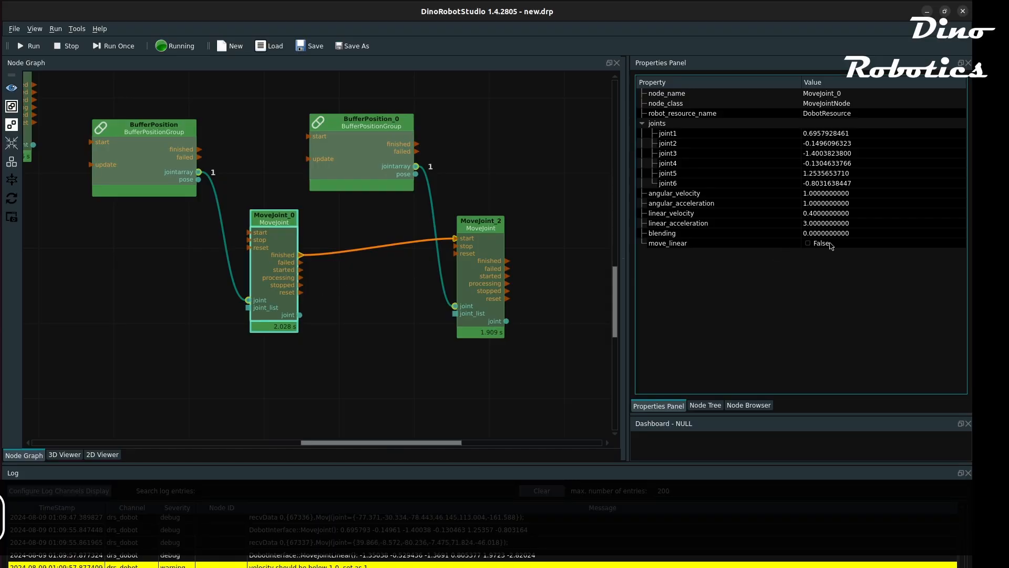
pyautogui.click(809, 242)
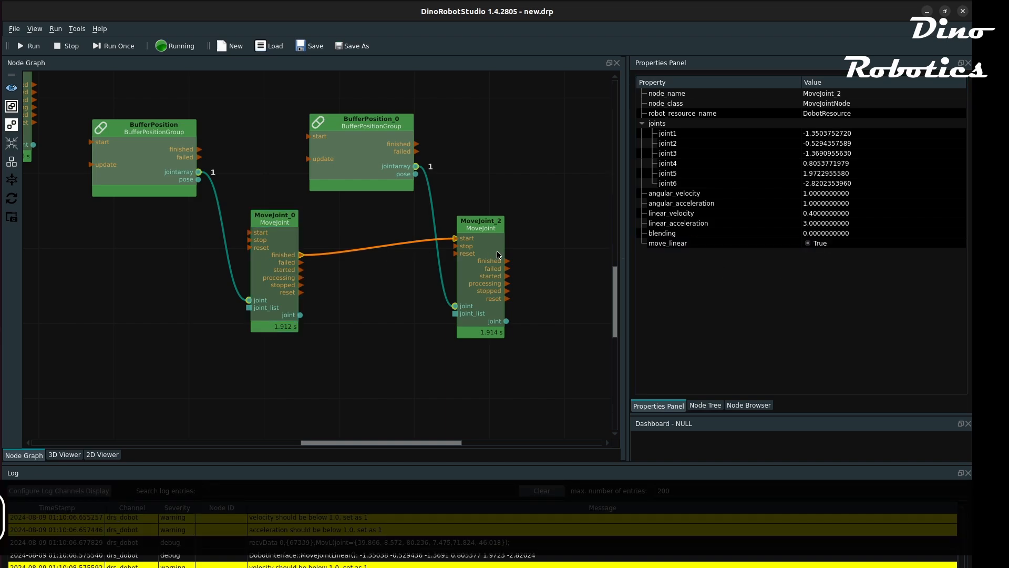
pyautogui.click(809, 243)
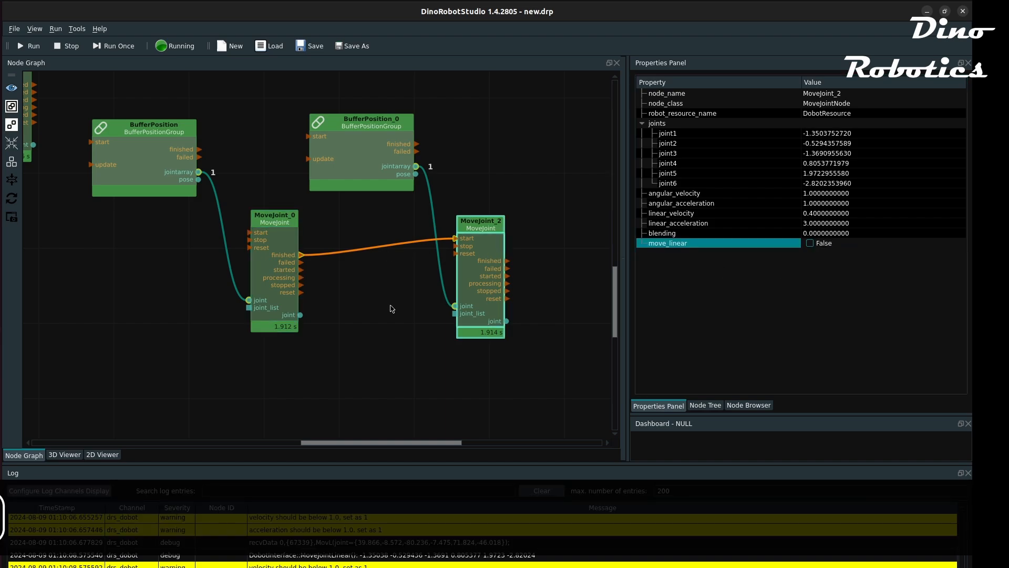
pyautogui.click(748, 404)
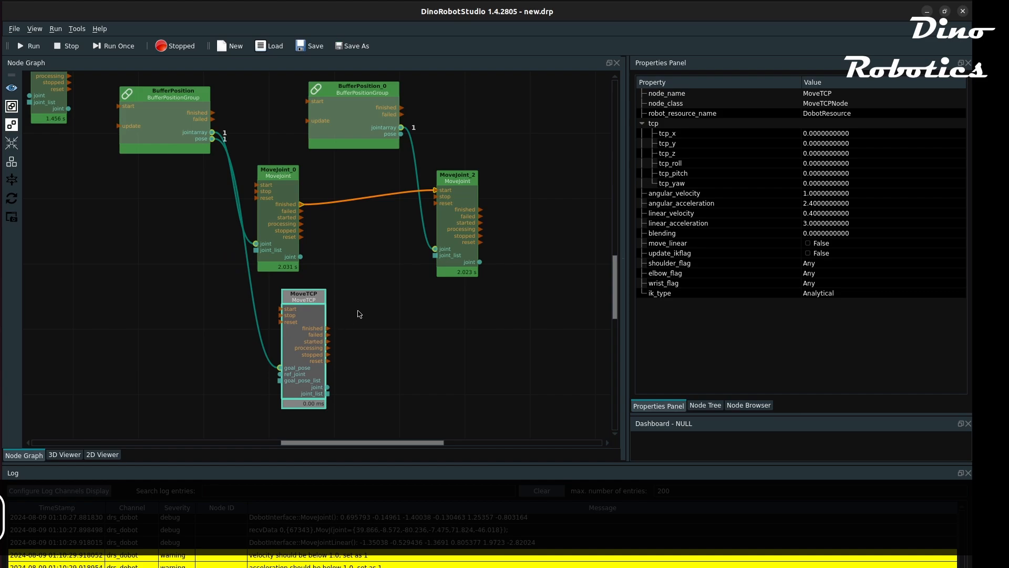
# Duplicate MoveTCP to MoveTCP_0, wire buffer poses to goal_pose after MoveJoint_2, and start the loop.
pyautogui.press('ctrl+d')
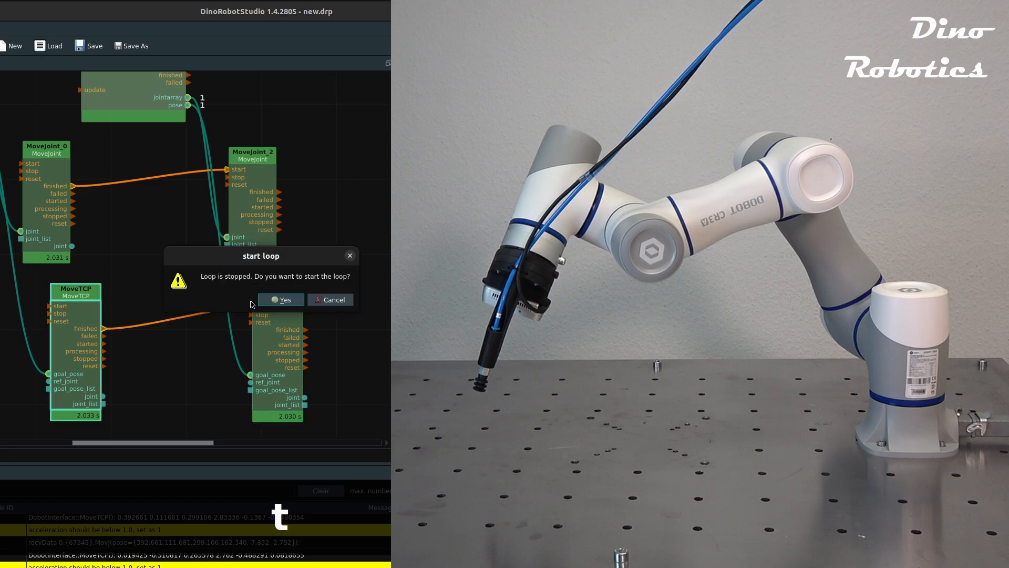
pyautogui.click(280, 300)
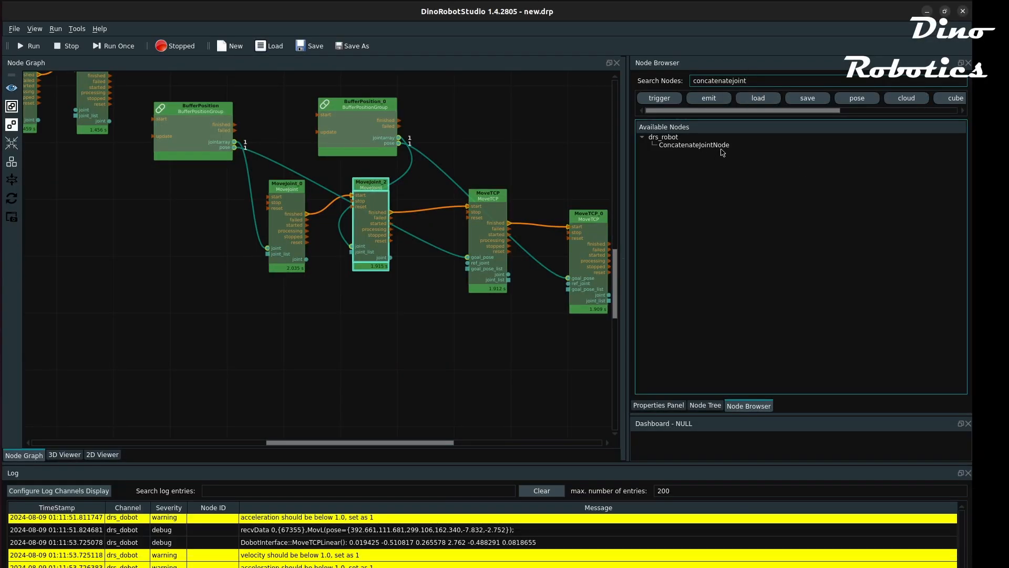
# Add ConcatenateJoint on both jointarrays, duplicate MoveJoint as MoveJoint_3 taking jointarray_list, and run the loop.
pyautogui.doubleClick(694, 144)
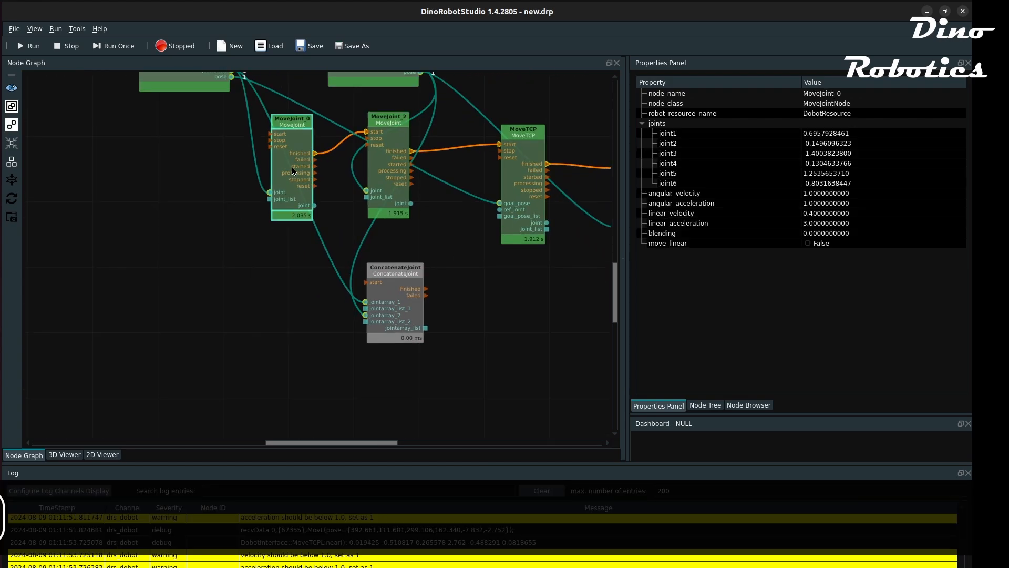
pyautogui.press('ctrl+d')
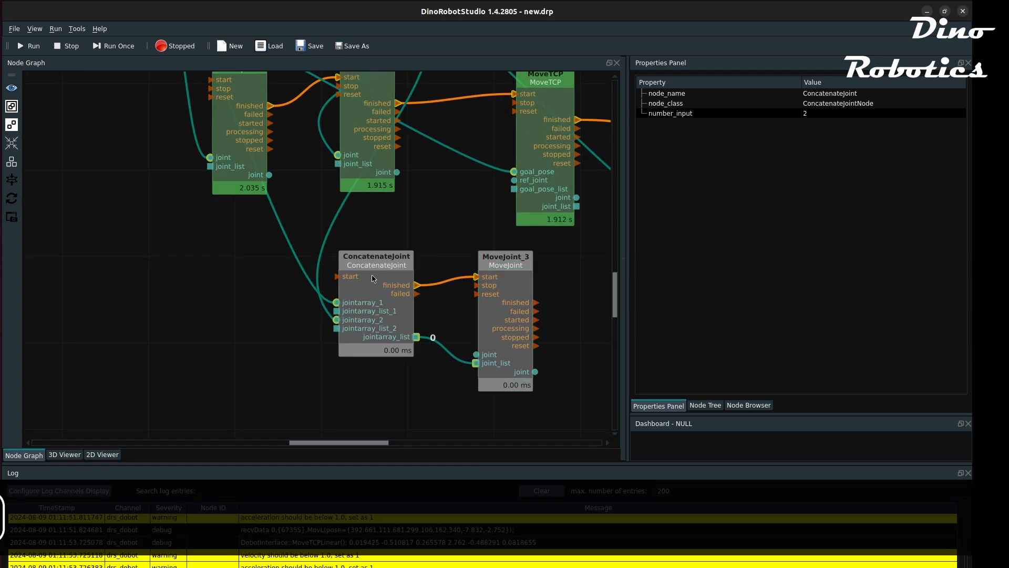
pyautogui.click(30, 45)
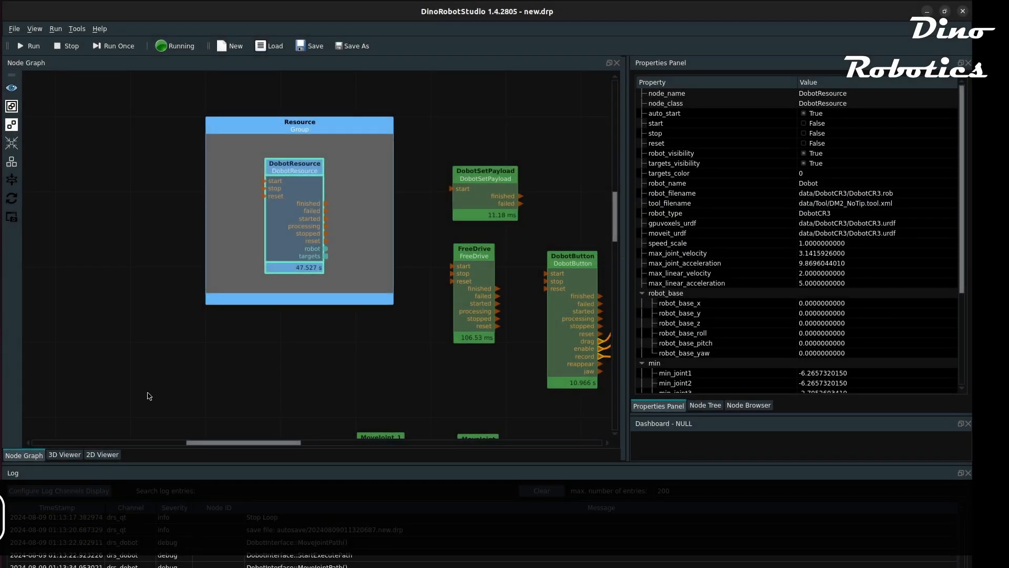
# View the CR3 robot in the 3D Viewer from DobotResource, then return to the node graph.
pyautogui.click(65, 454)
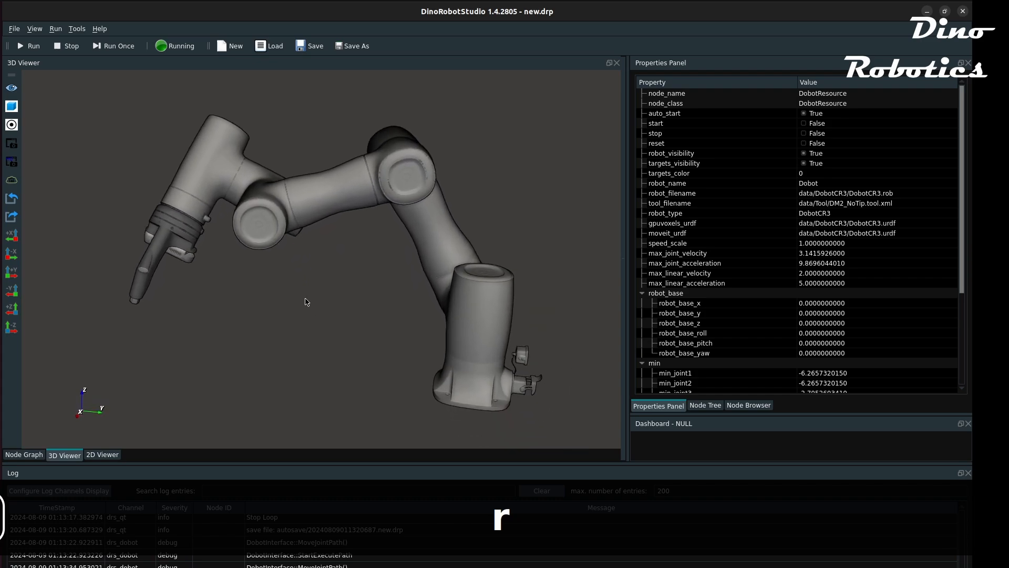
pyautogui.click(25, 454)
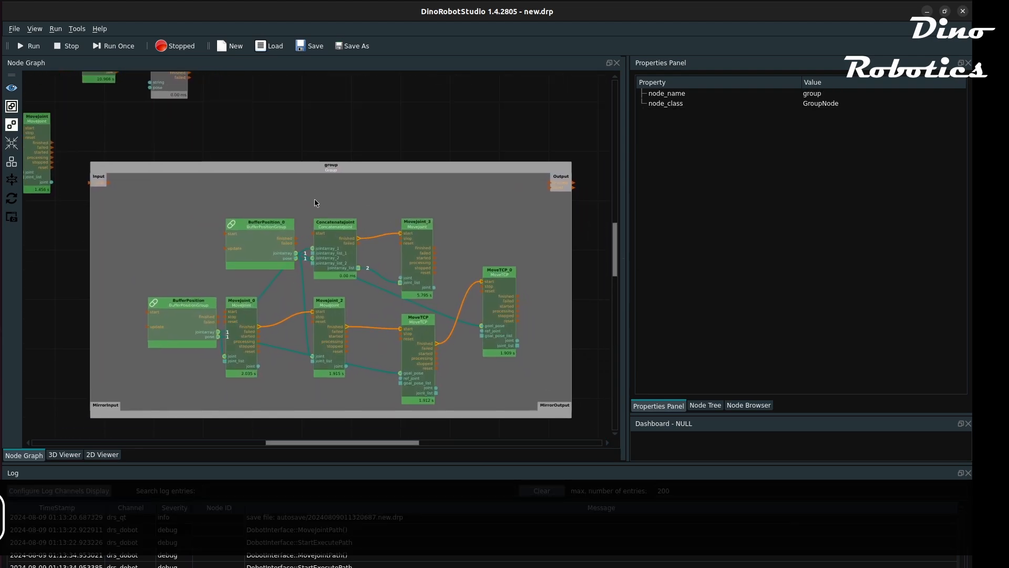
# Rename the group node to SimpleMove and collapse it.
pyautogui.press('F2')
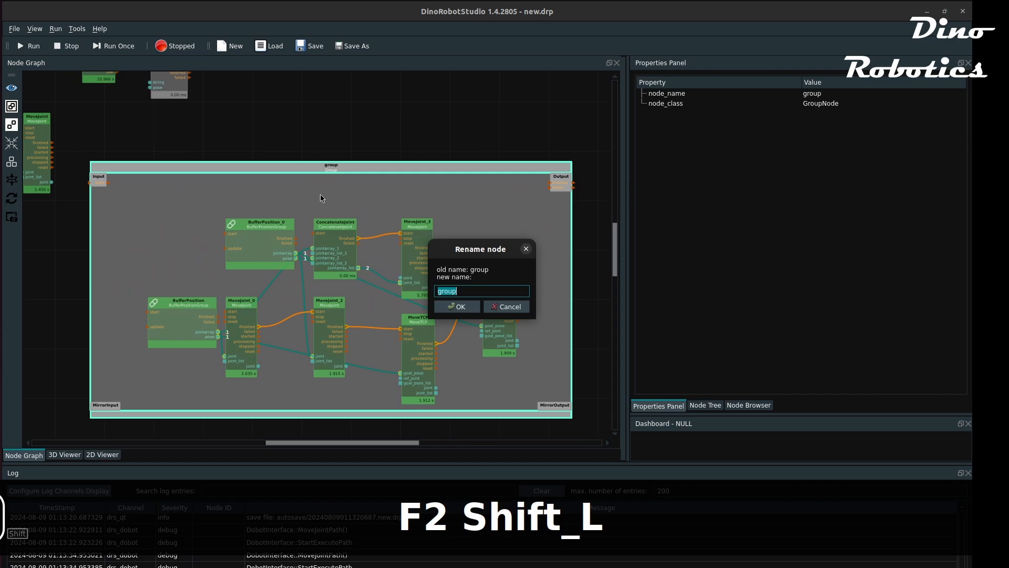
pyautogui.write('Simpl')
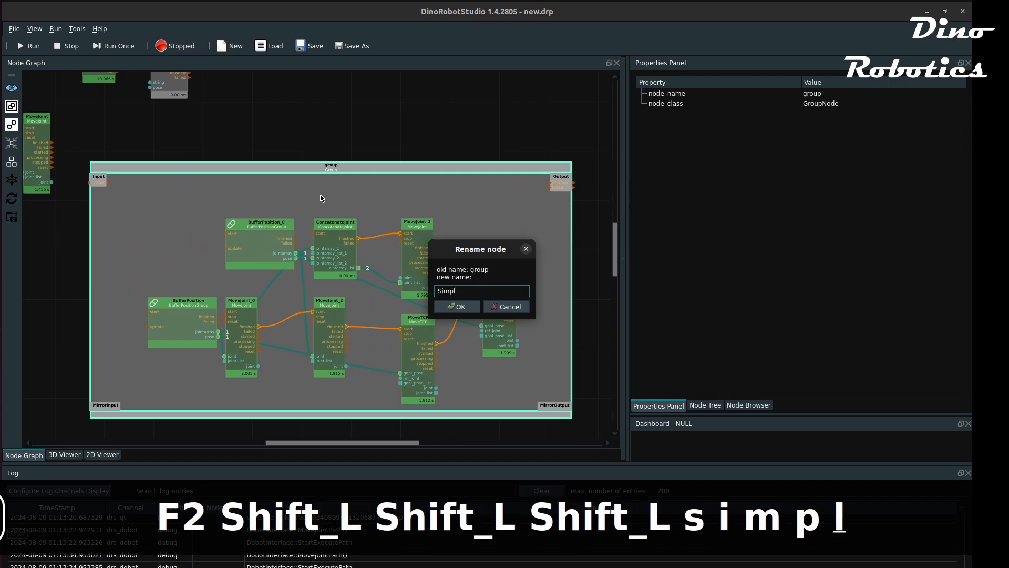
pyautogui.press('Return')
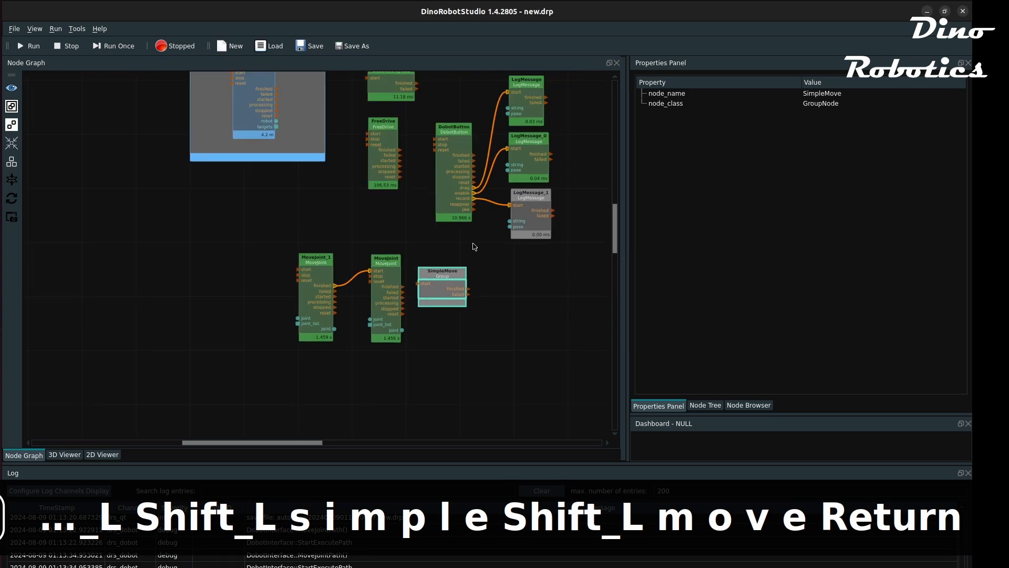
# Add SetRobotOutput with io_number 1 and io_value 1, duplicate it as SetRobotOutput_0 with io_value 0.
pyautogui.write('setrobotoutput')
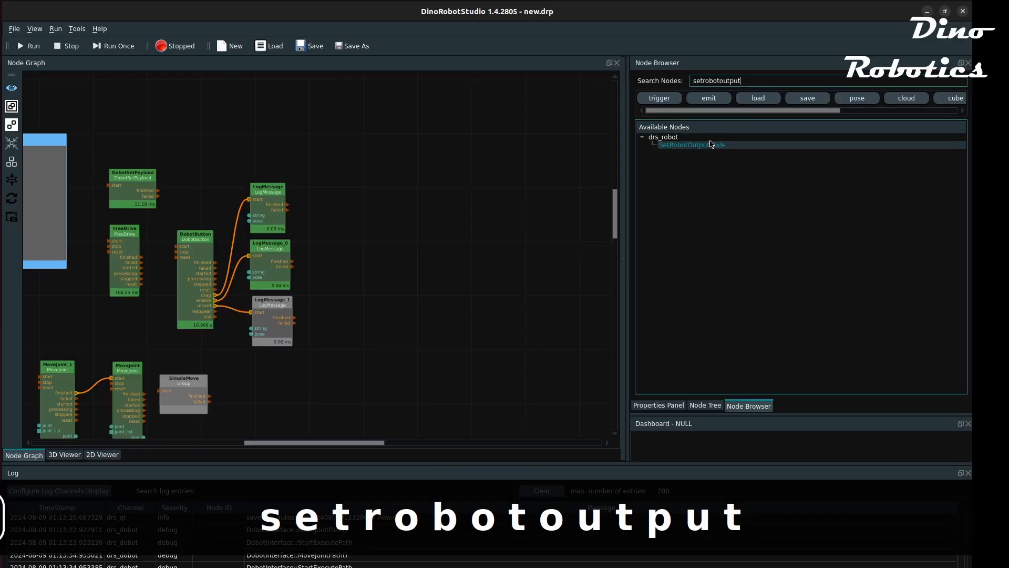
pyautogui.doubleClick(691, 144)
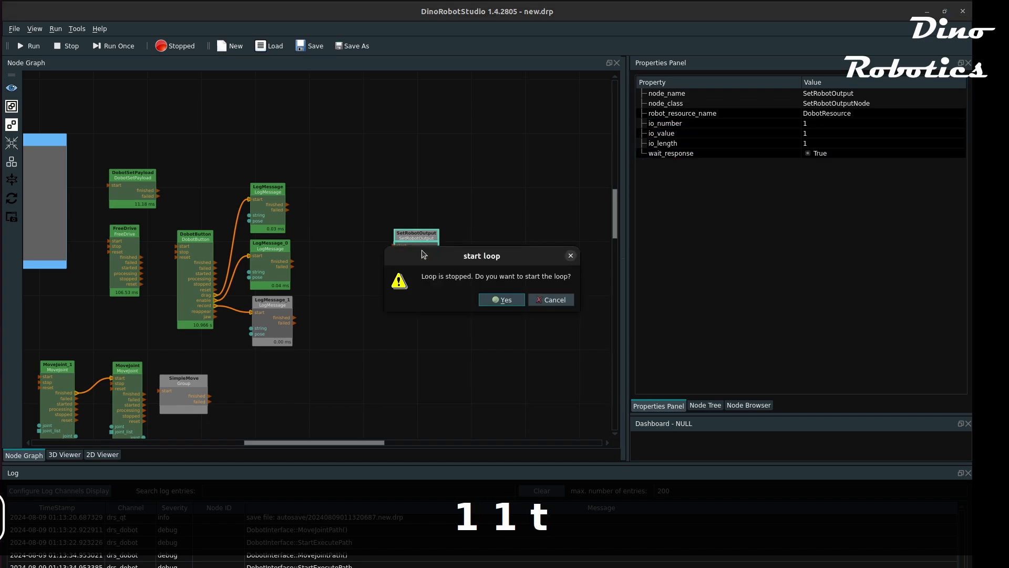
pyautogui.click(502, 300)
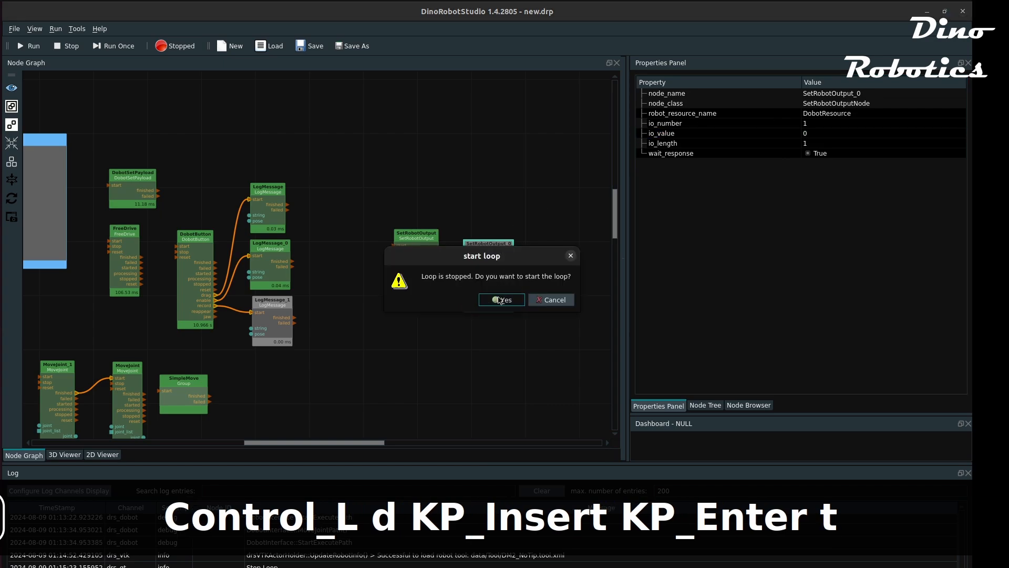
pyautogui.click(502, 300)
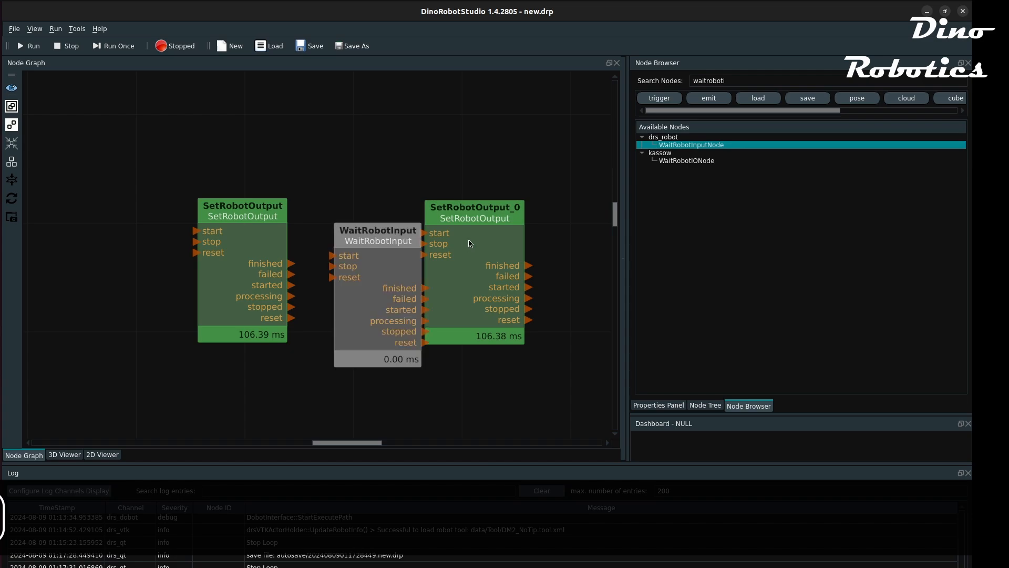
# Add WaitRobotInput between the outputs with io_number 3, io_value 1, io_length 1 and timeout_ms 1500.
pyautogui.click(378, 219)
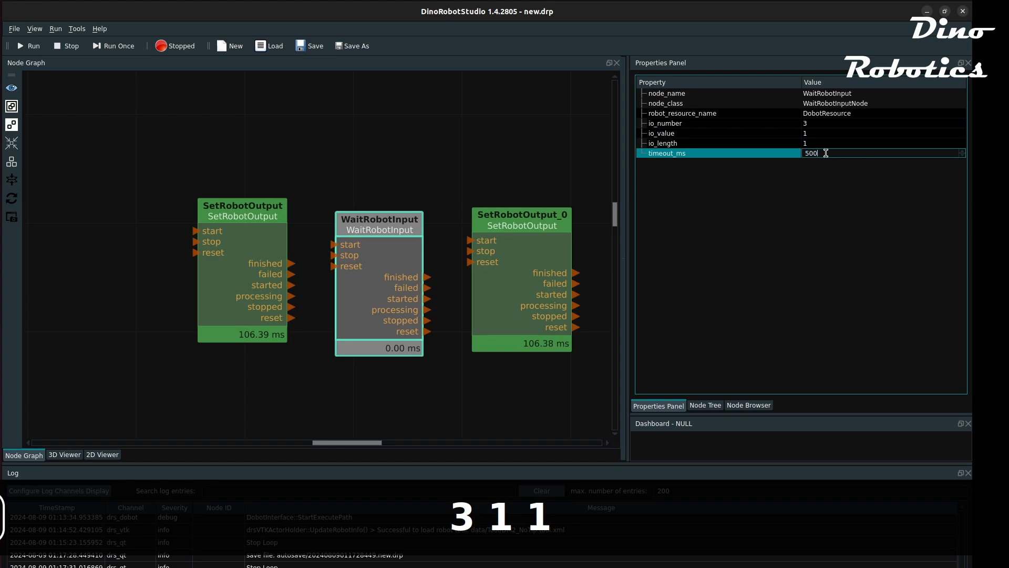
pyautogui.write('1500')
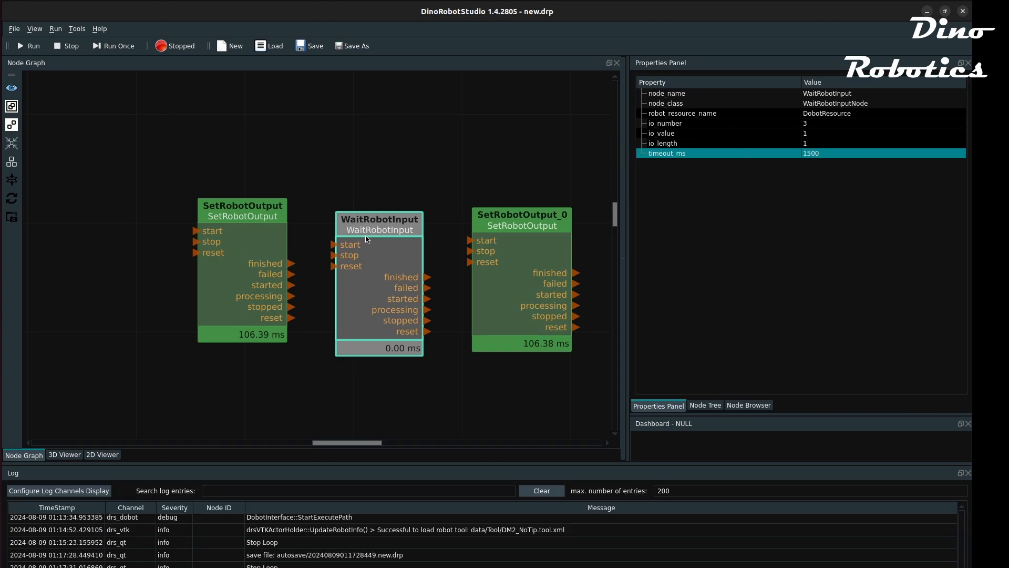
pyautogui.moveTo(233, 227)
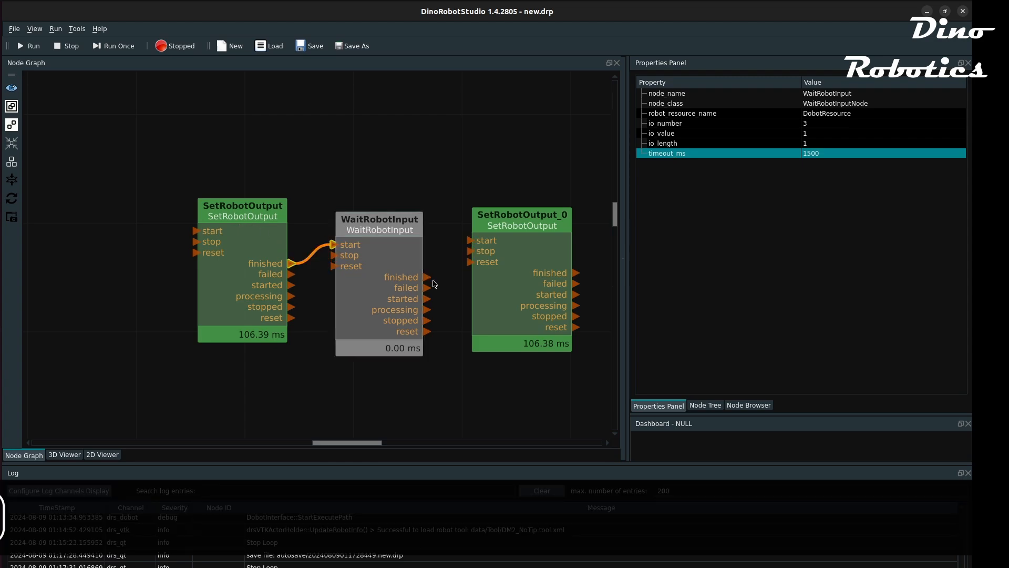
pyautogui.click(30, 45)
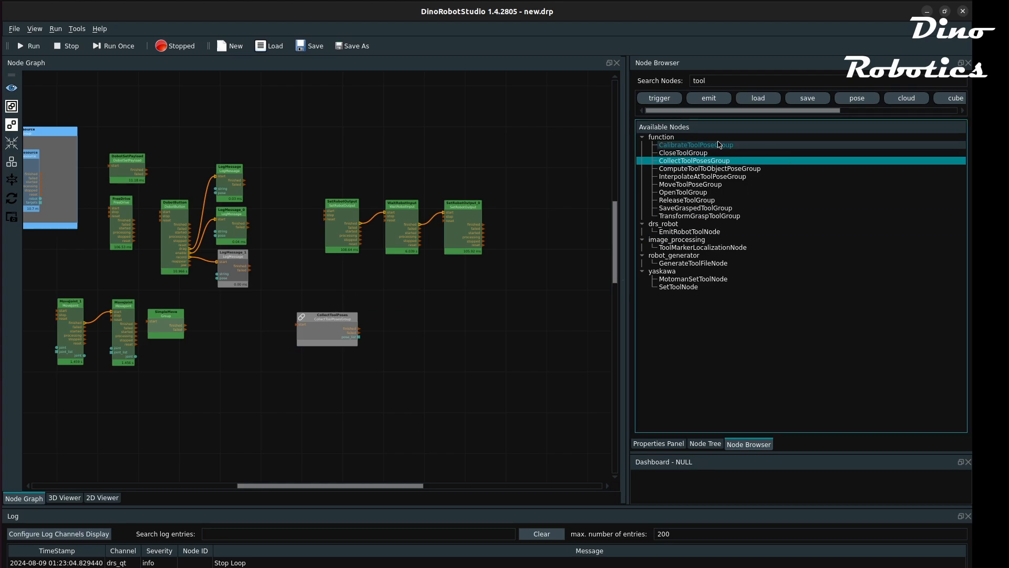
# Add CollectToolPoses and CalibrateToolPose, set robot_resource_name to DobotResource, start the loop and capture a tool pose.
pyautogui.click(694, 144)
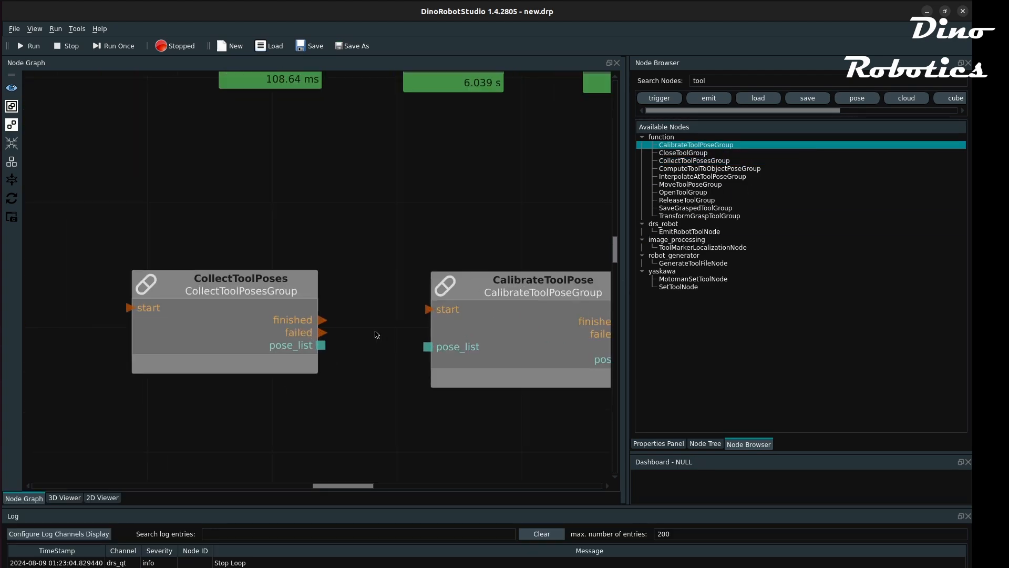
pyautogui.click(224, 322)
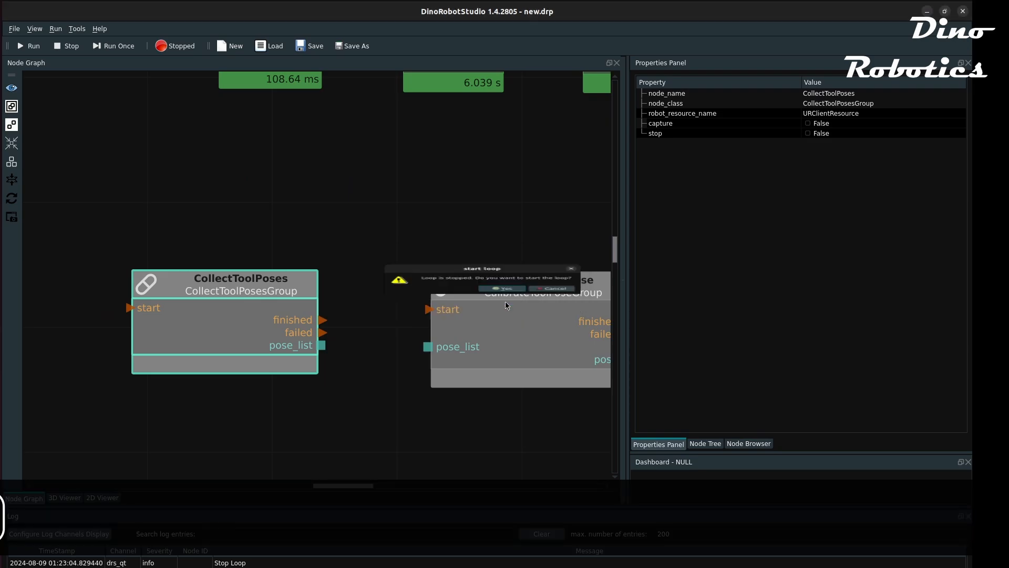
pyautogui.click(502, 288)
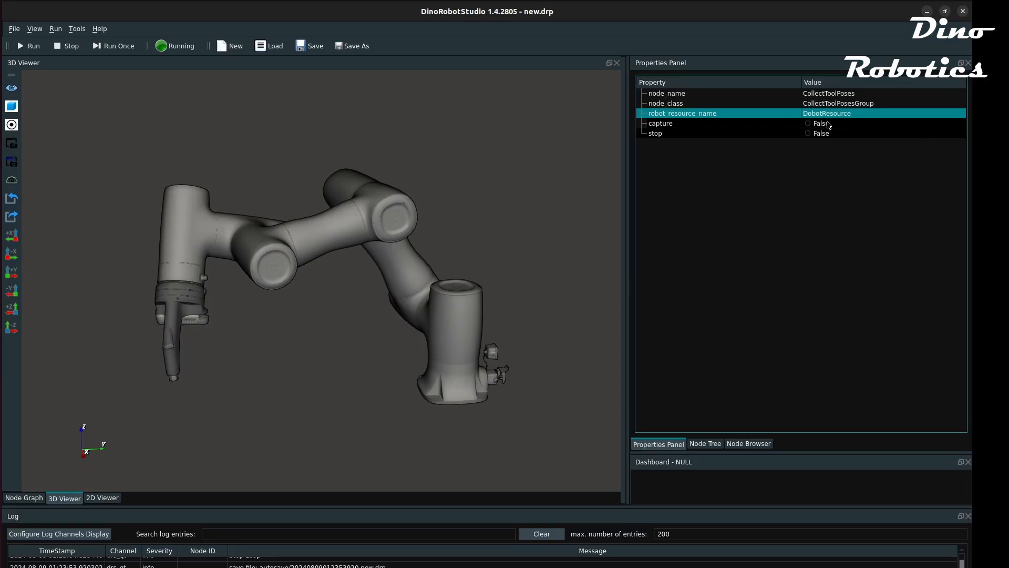
pyautogui.click(809, 123)
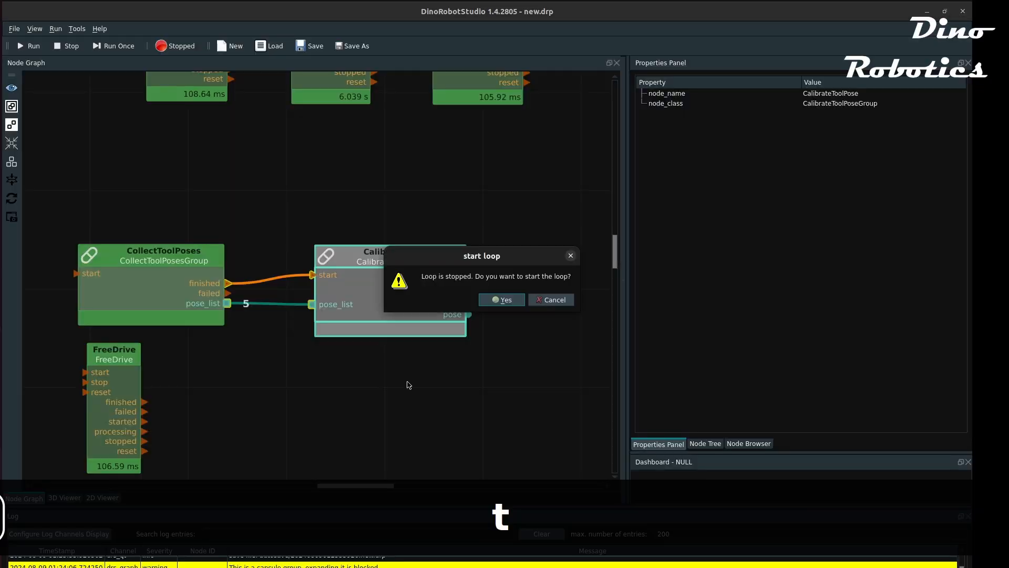
# Feed 5 collected poses to CalibrateToolPose, wire EmitActualTCP's tcp and the pose into TransformPose, and check frames in 3D.
pyautogui.click(501, 300)
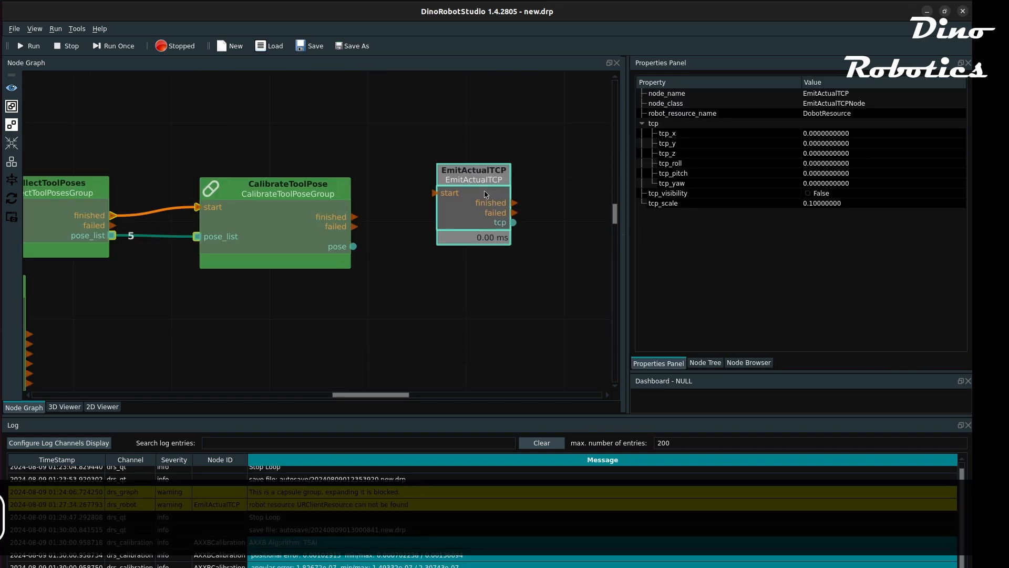
pyautogui.click(748, 362)
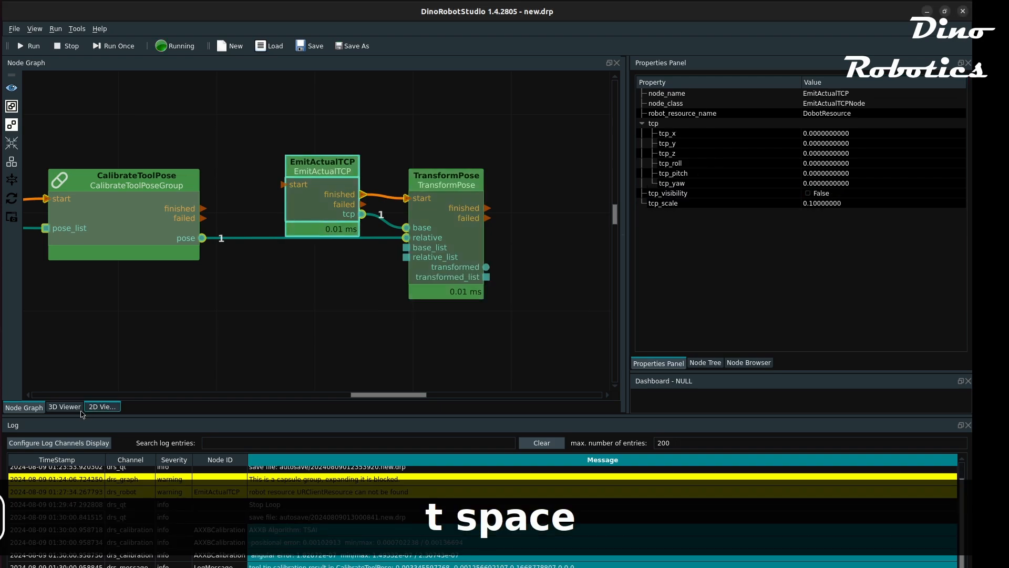
pyautogui.click(64, 406)
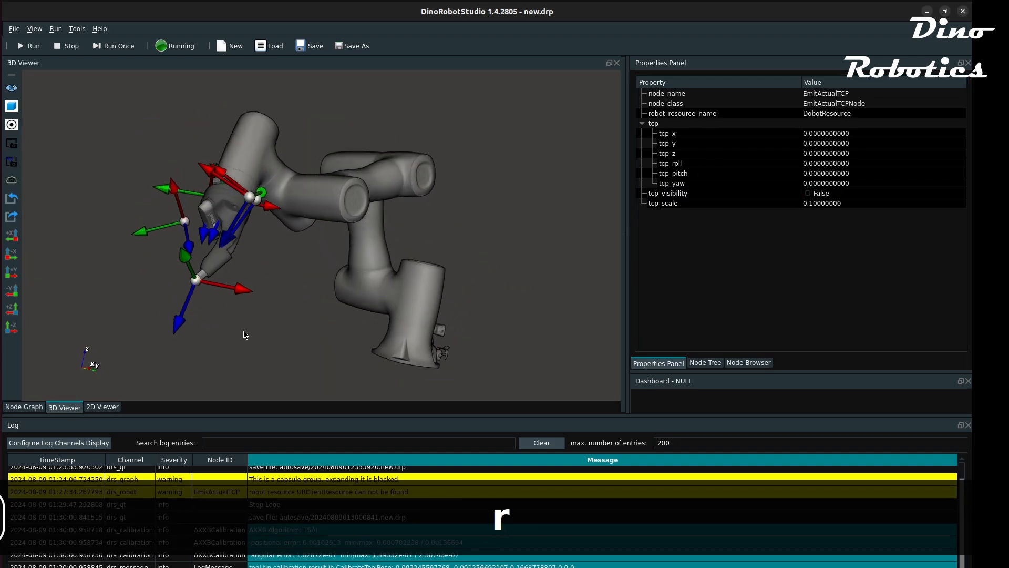
pyautogui.click(24, 406)
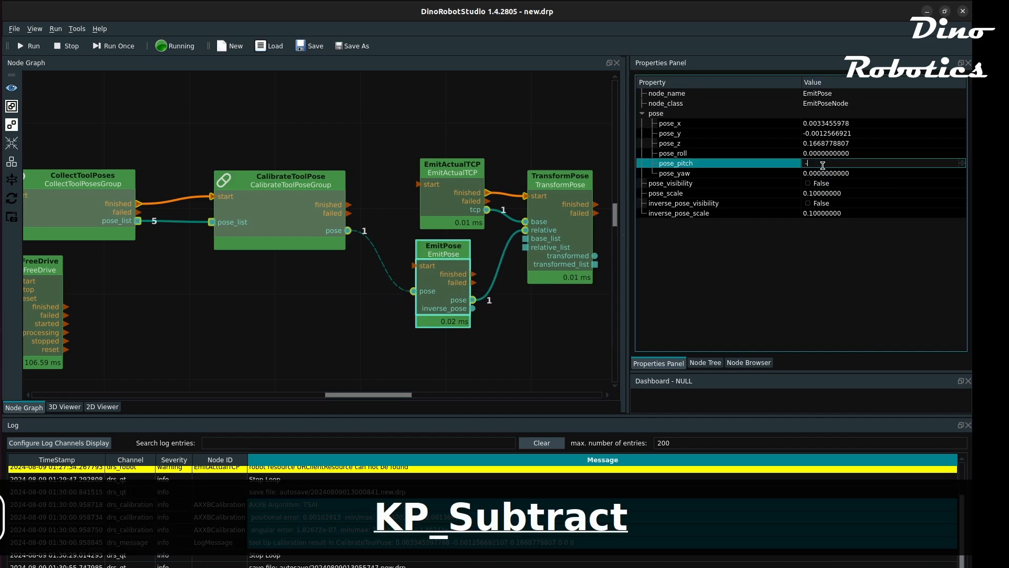
# Enter pitch -0.52 in EmitPose and check the tool centre point in the 3D Viewer.
pyautogui.write('-0.52')
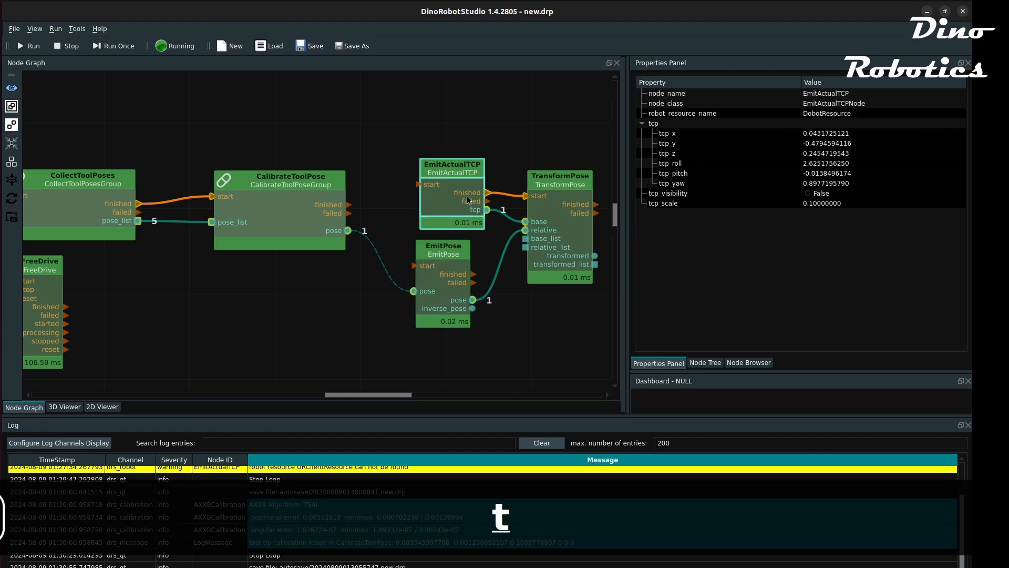
pyautogui.click(64, 406)
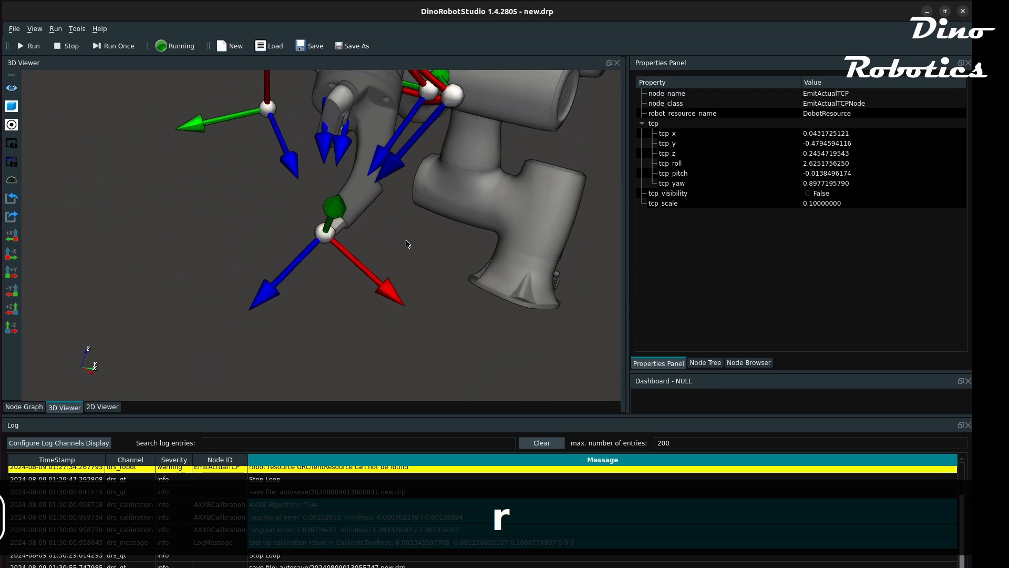
pyautogui.click(274, 45)
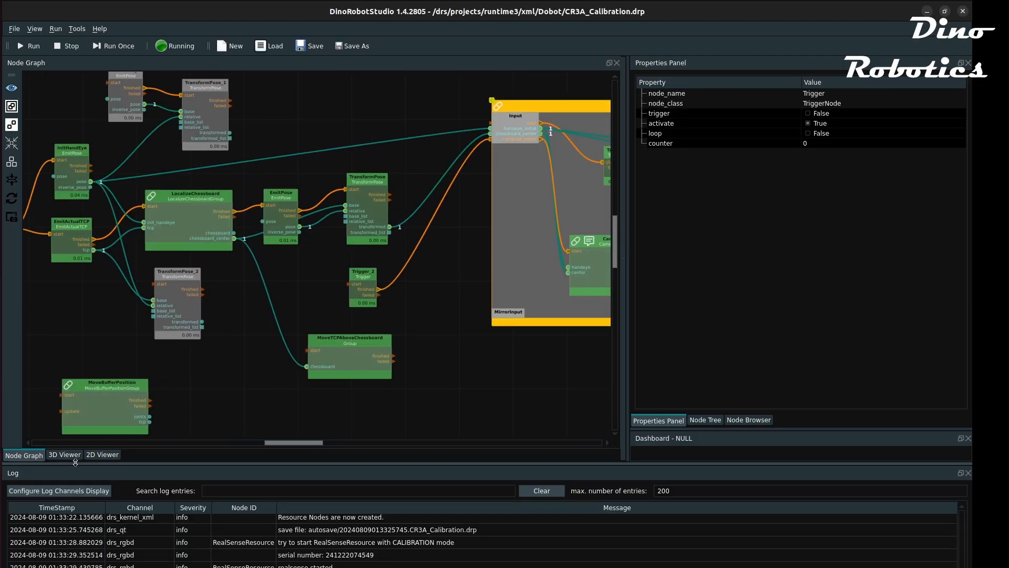
# Run the chessboard calibration and inspect detections in 2D and sampled poses in 3D.
pyautogui.click(101, 454)
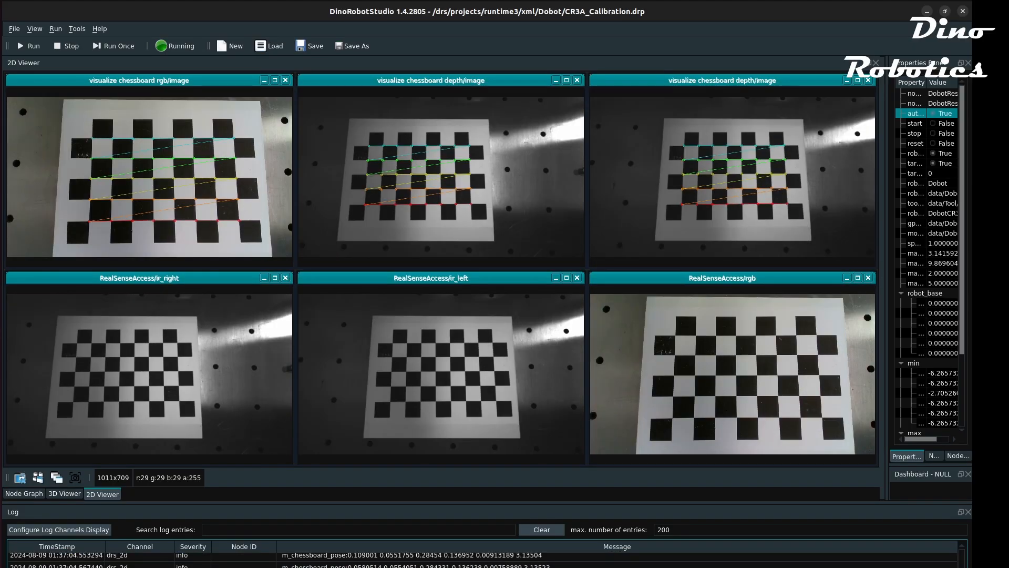
pyautogui.click(63, 493)
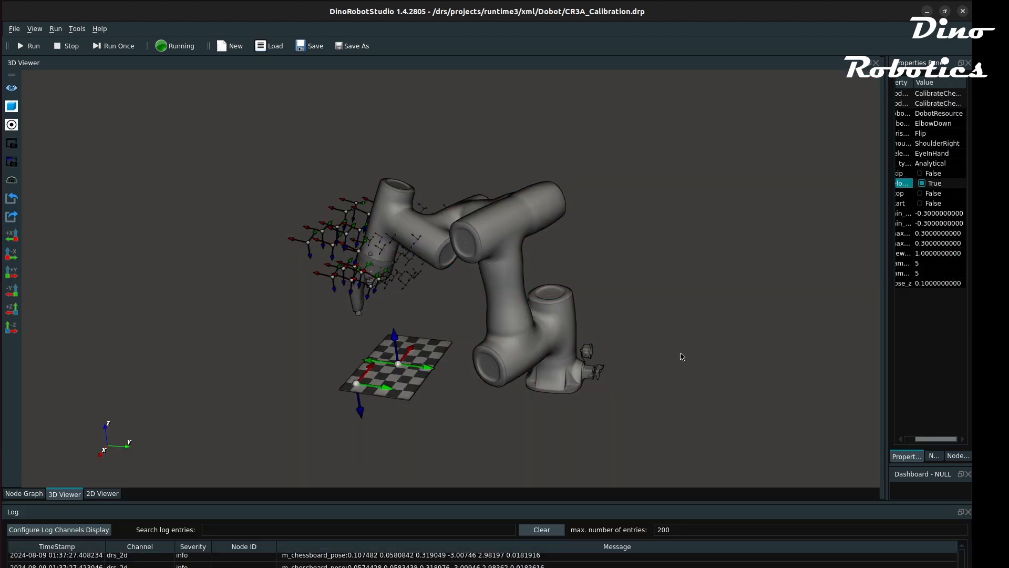
pyautogui.click(102, 493)
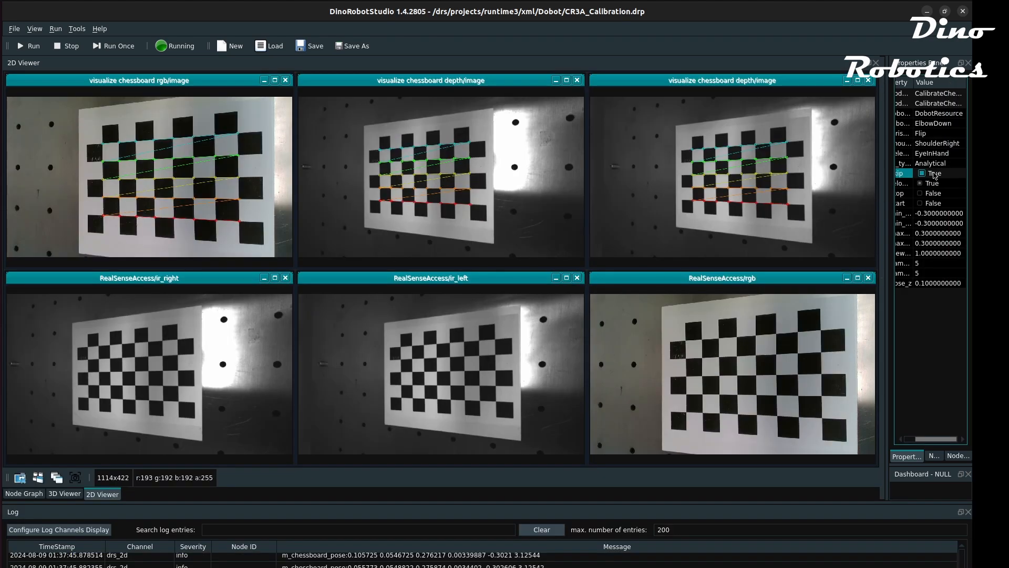
pyautogui.click(63, 325)
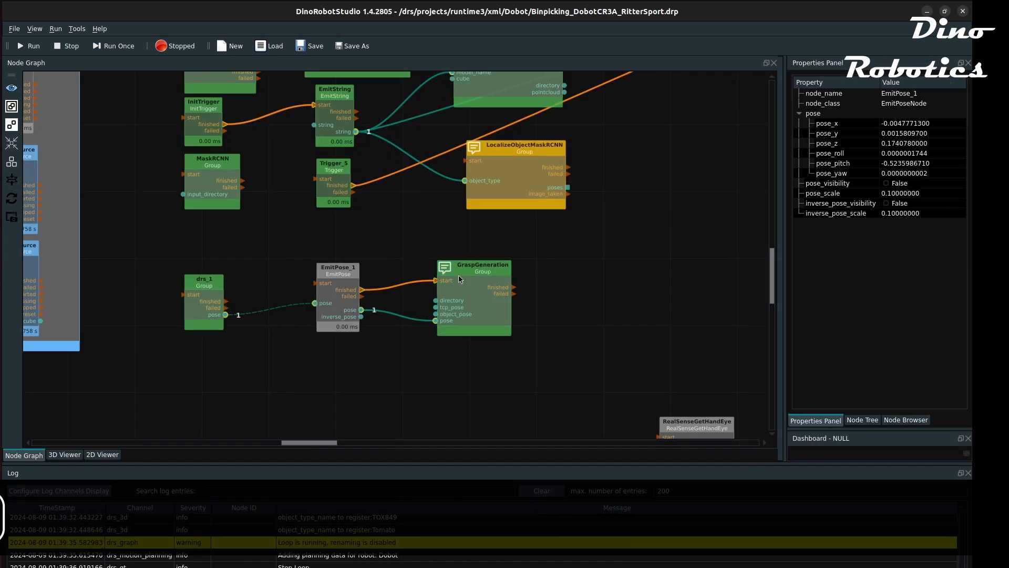
# Trigger EmitPose_1 into GraspGeneration and confirm Yes to start the loop.
pyautogui.click(29, 45)
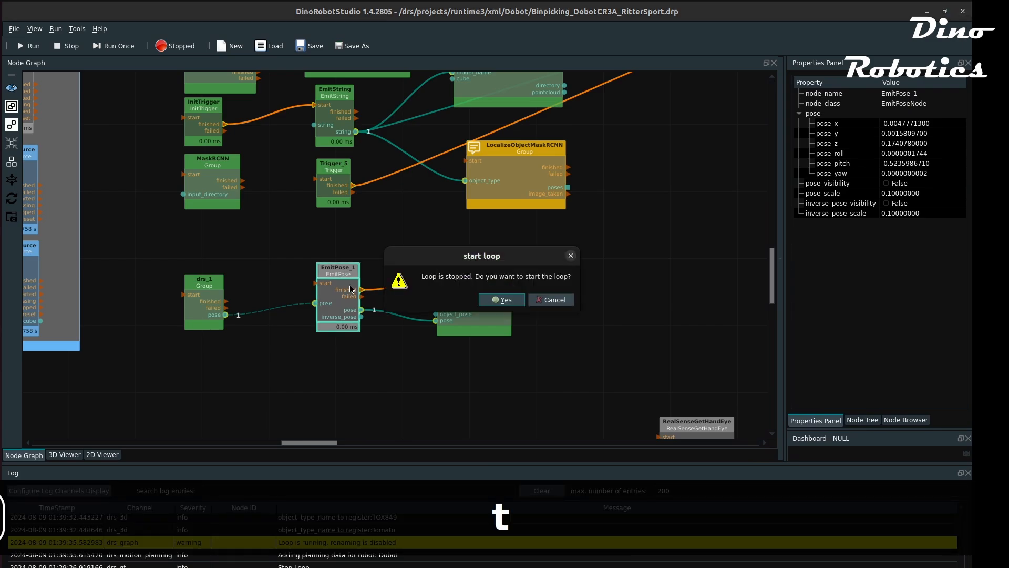
pyautogui.click(502, 300)
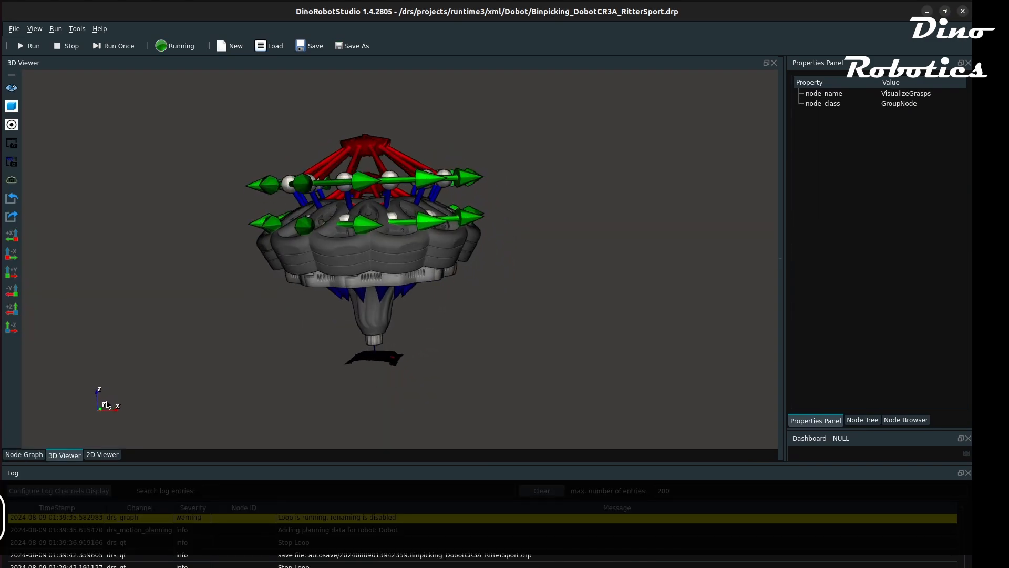
pyautogui.click(24, 454)
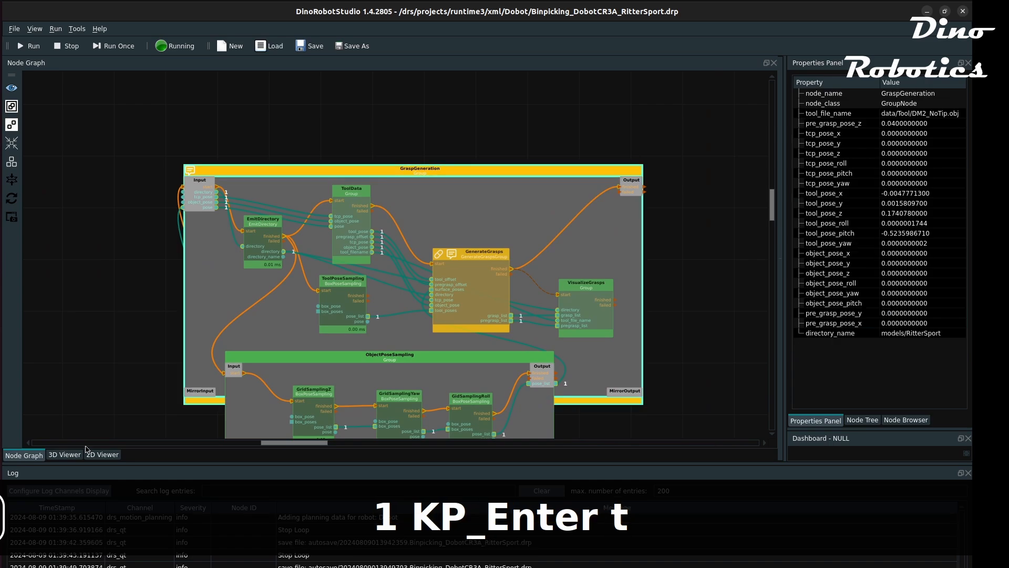
# Inspect the 12 generated grasp poses around the chocolate model in the 3D Viewer.
pyautogui.click(64, 454)
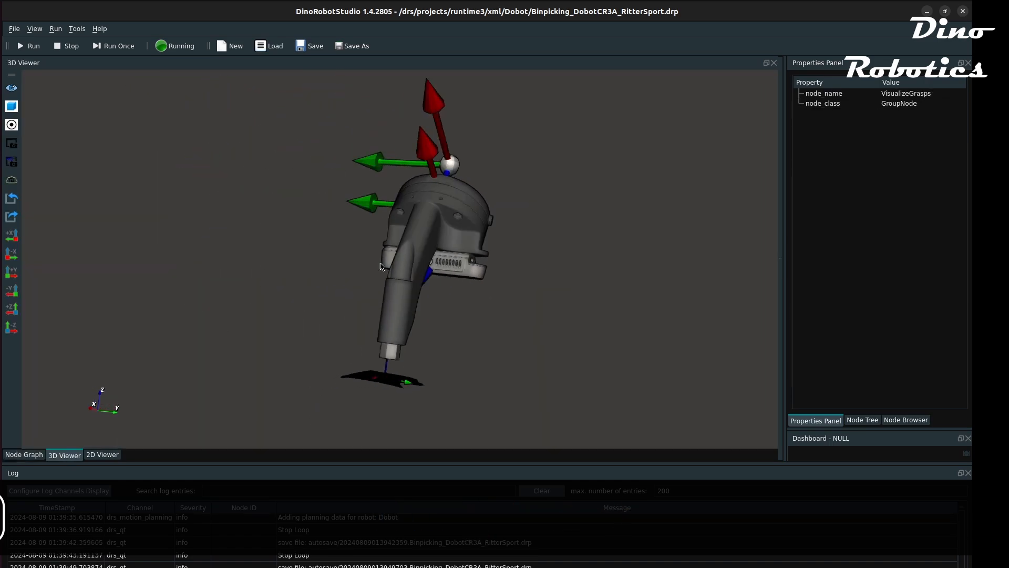
pyautogui.click(24, 456)
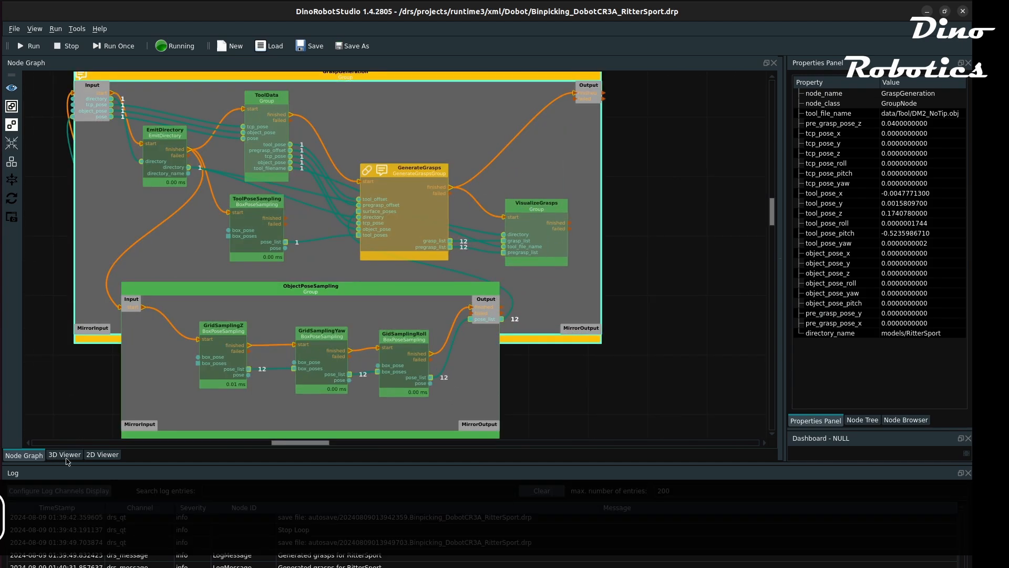
pyautogui.click(64, 454)
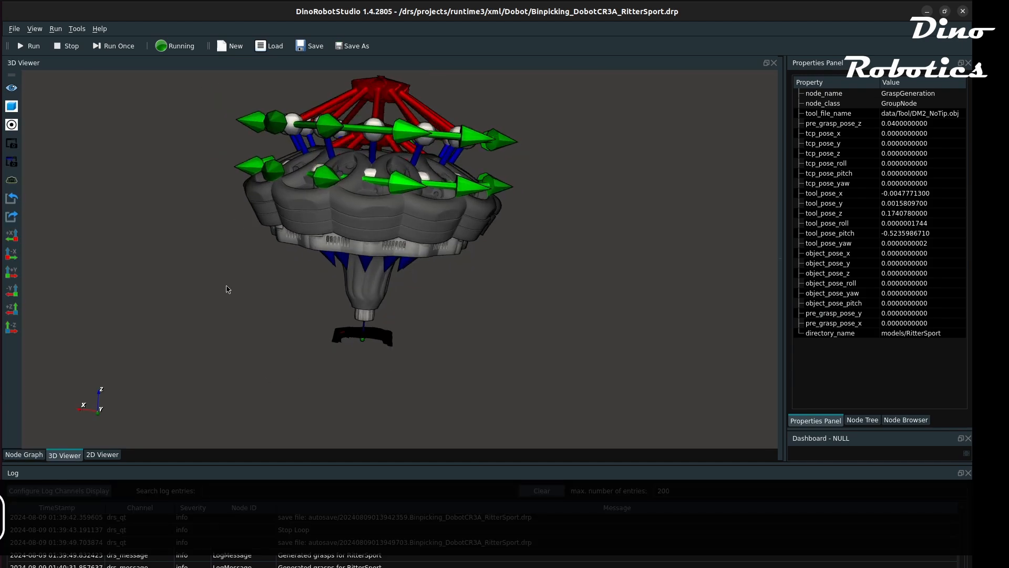